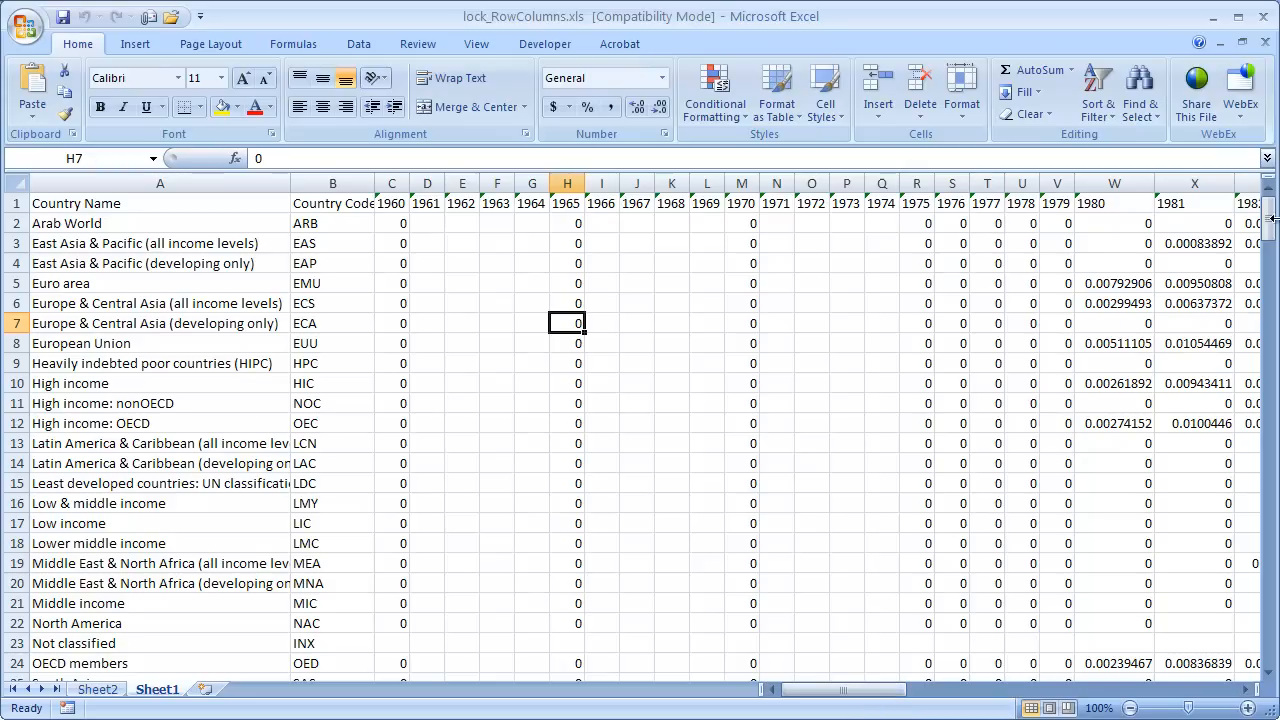
mouse_move(92, 204)
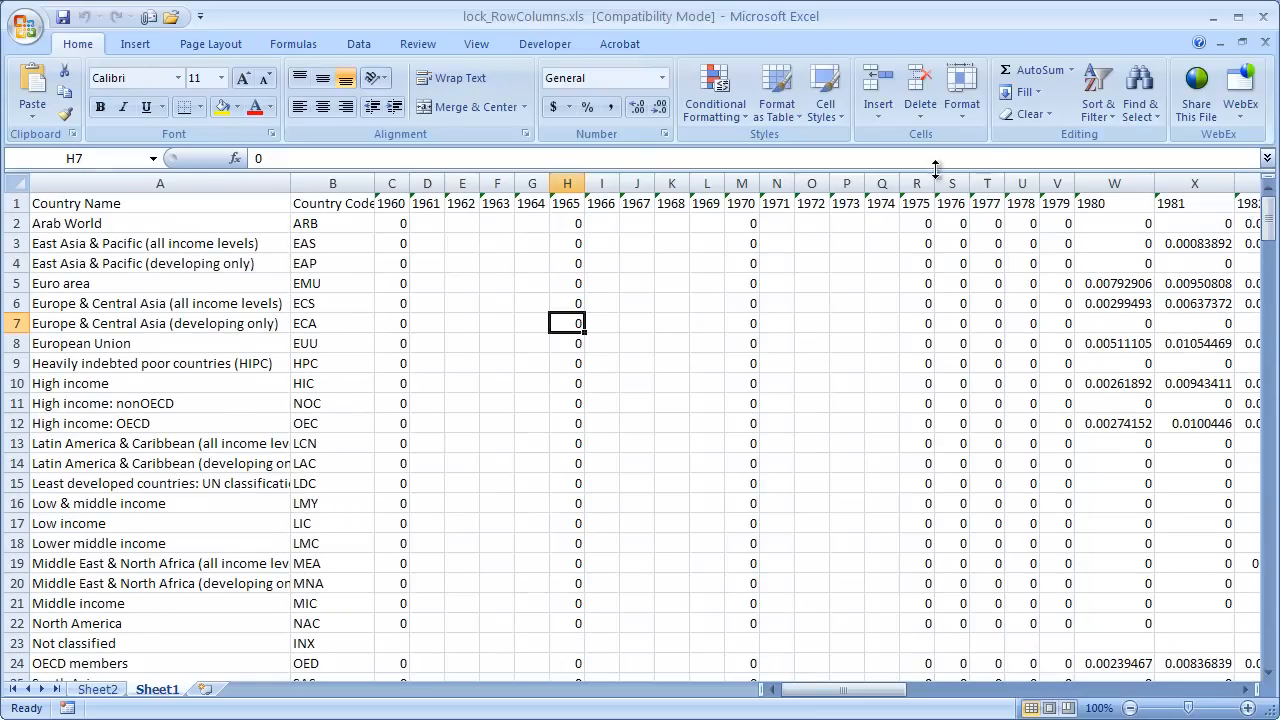
Step: Freeze the top header row from View > Freeze Panes and scroll to confirm it stays visible
left_click(332, 204)
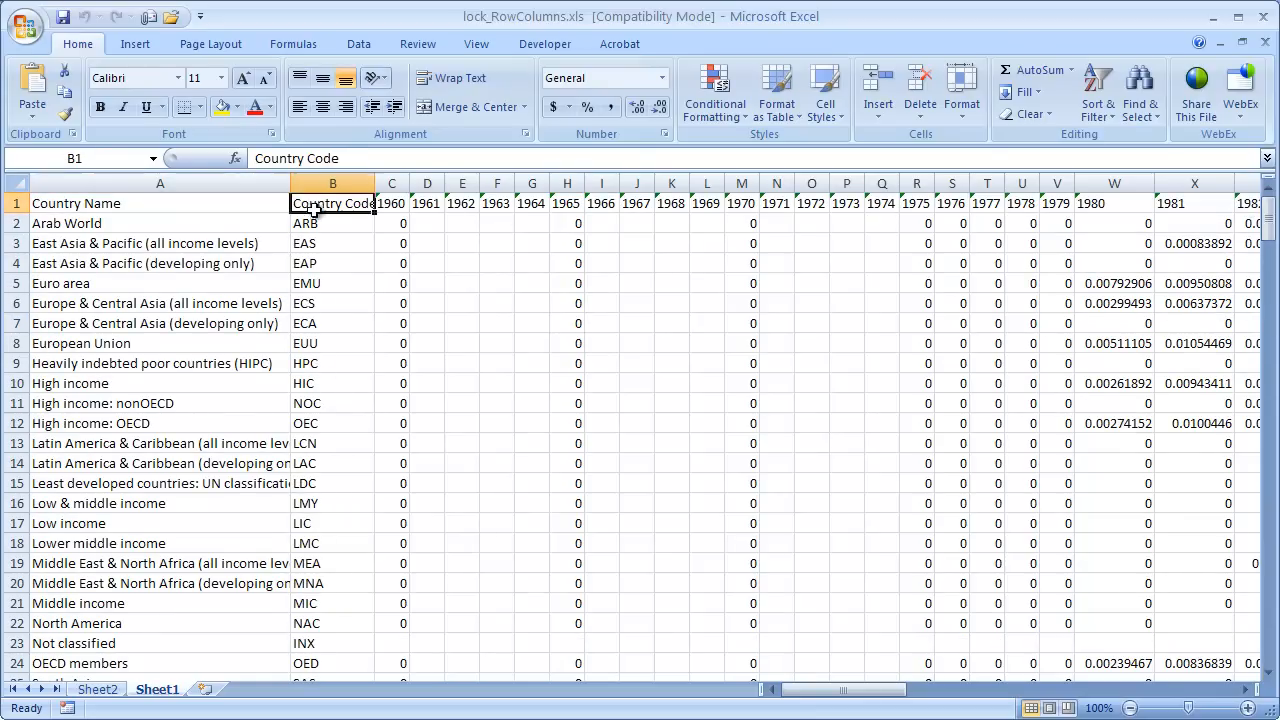
mouse_move(1170, 228)
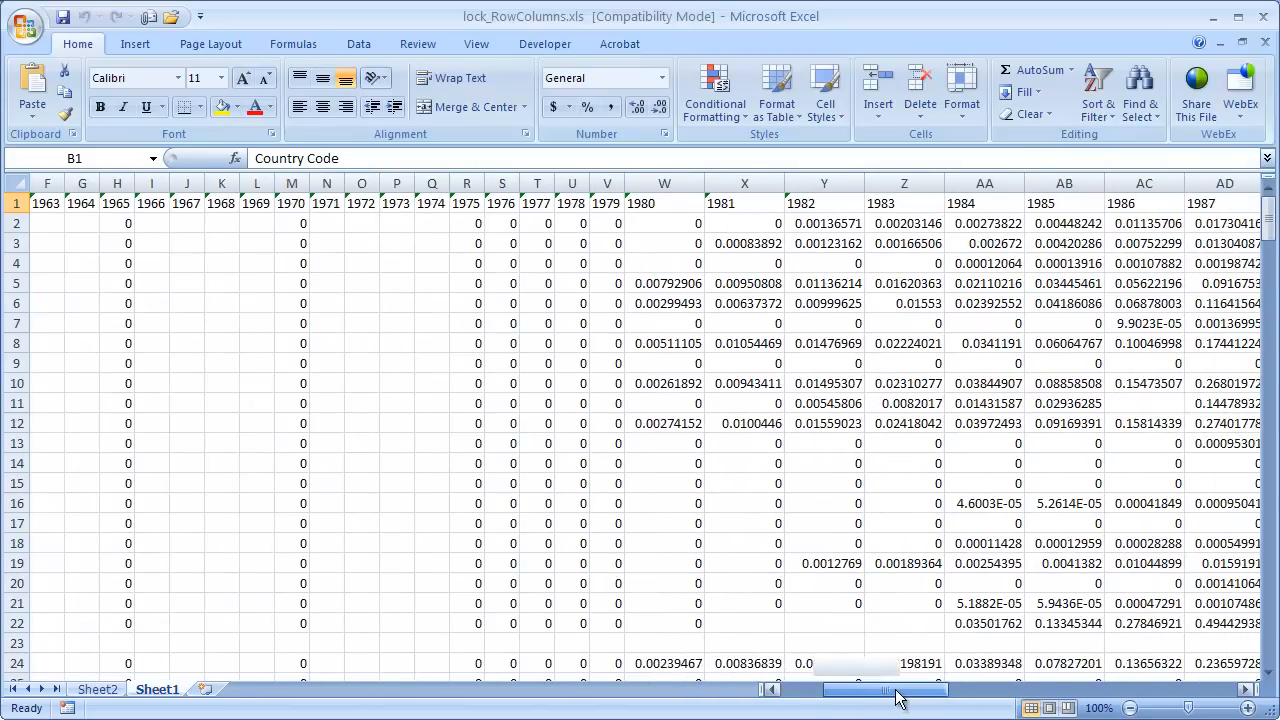
scroll("left", 3)
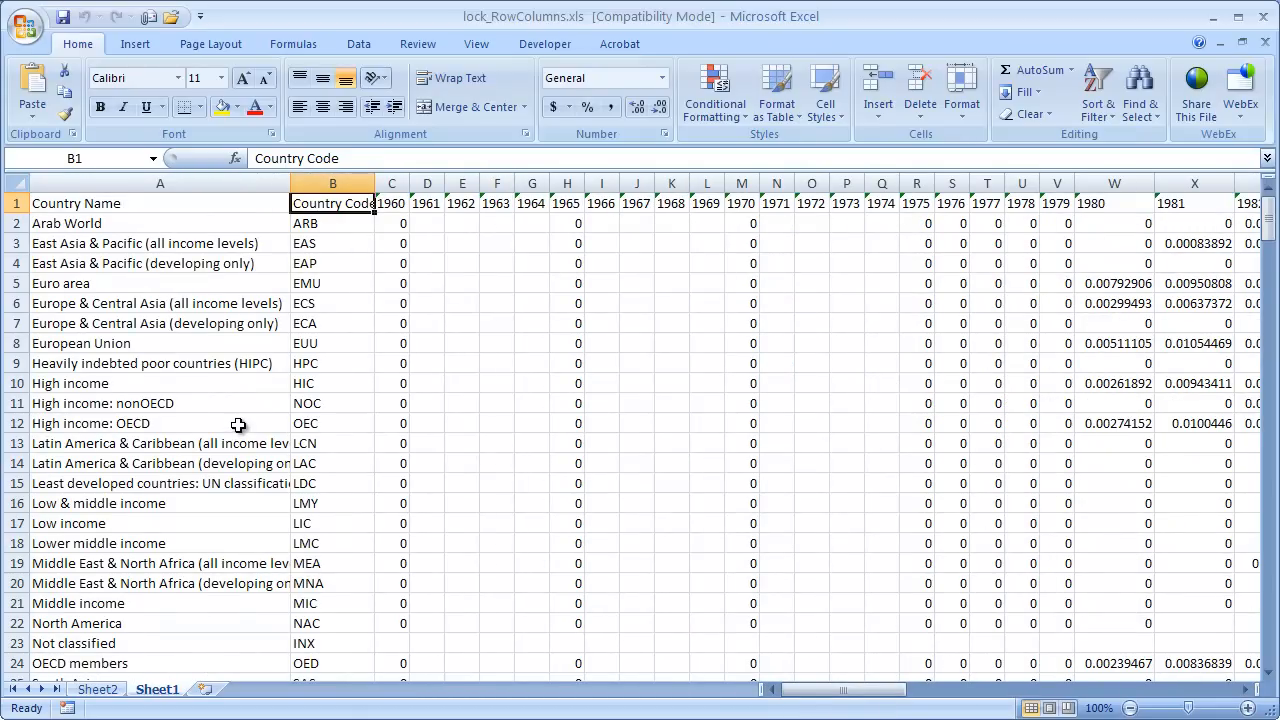
mouse_move(292, 432)
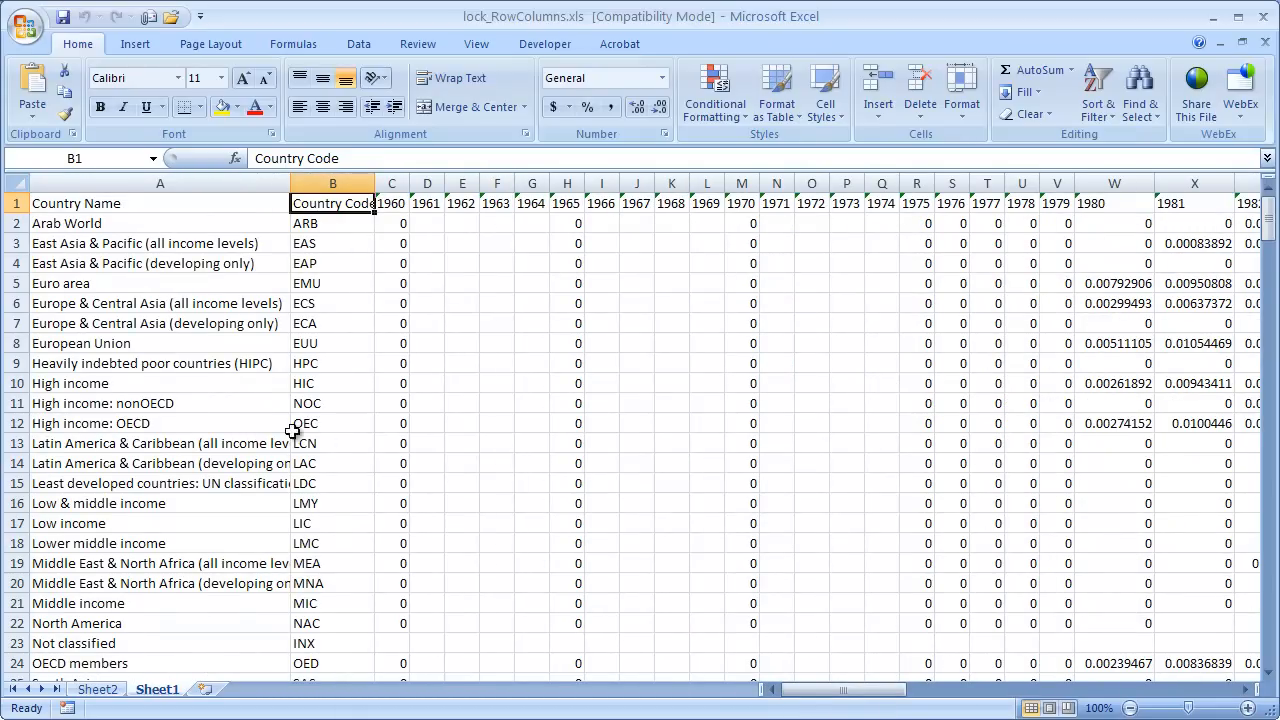
mouse_move(468, 504)
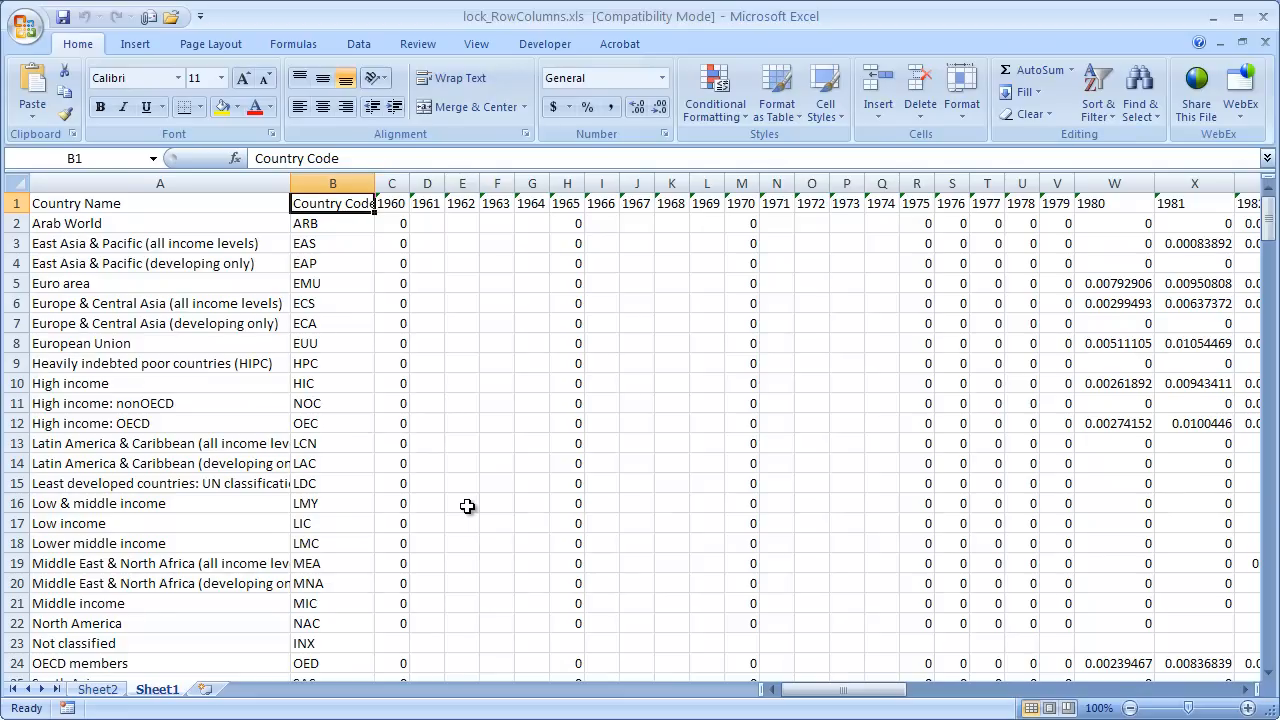
mouse_move(472, 292)
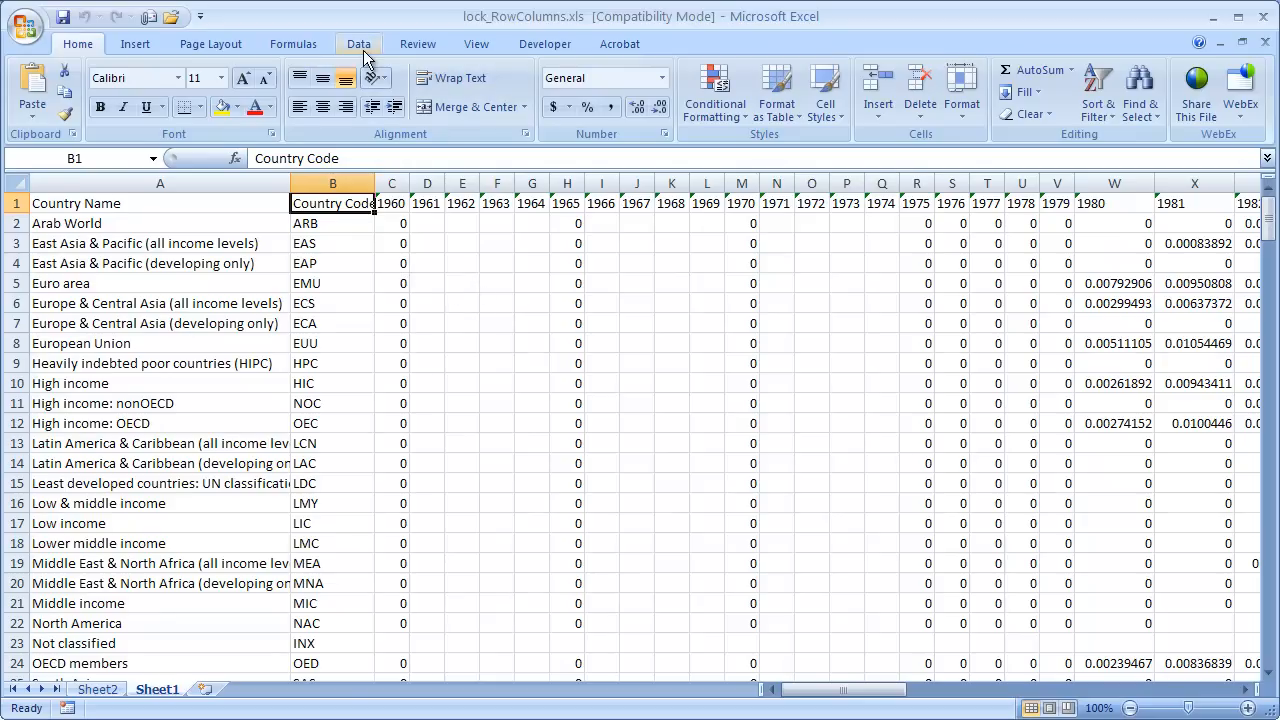
mouse_move(476, 44)
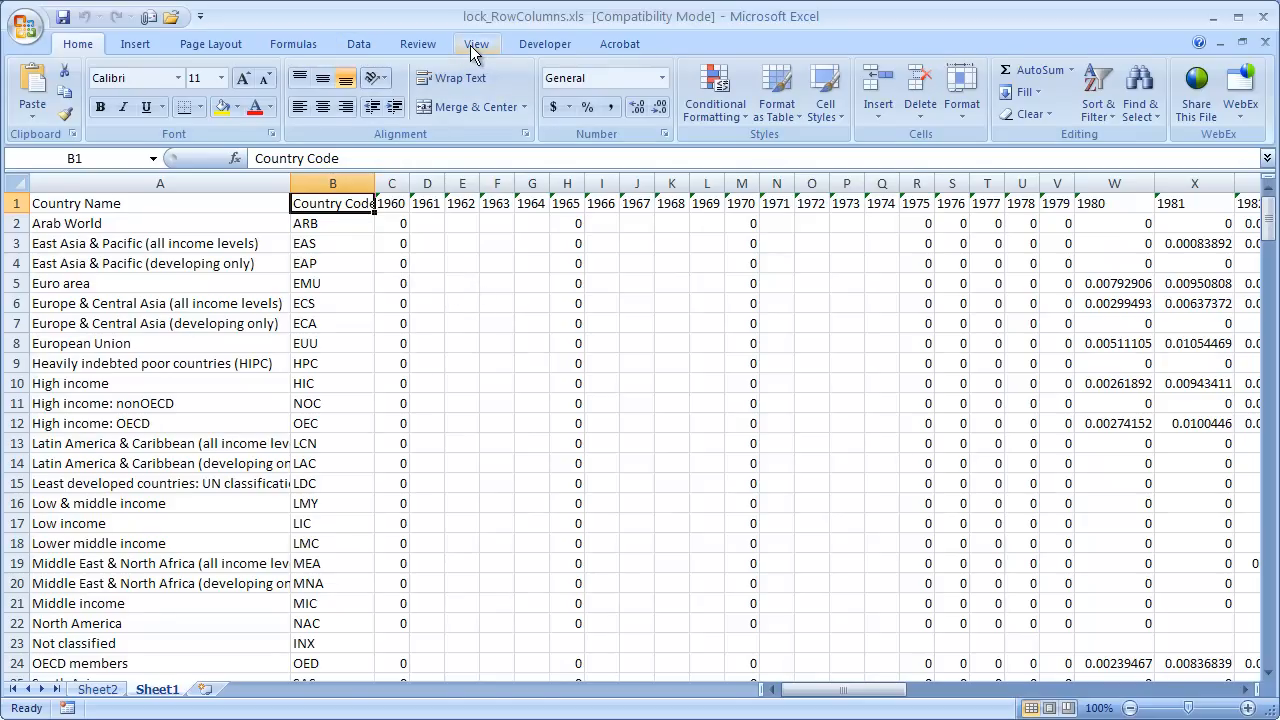
left_click(476, 44)
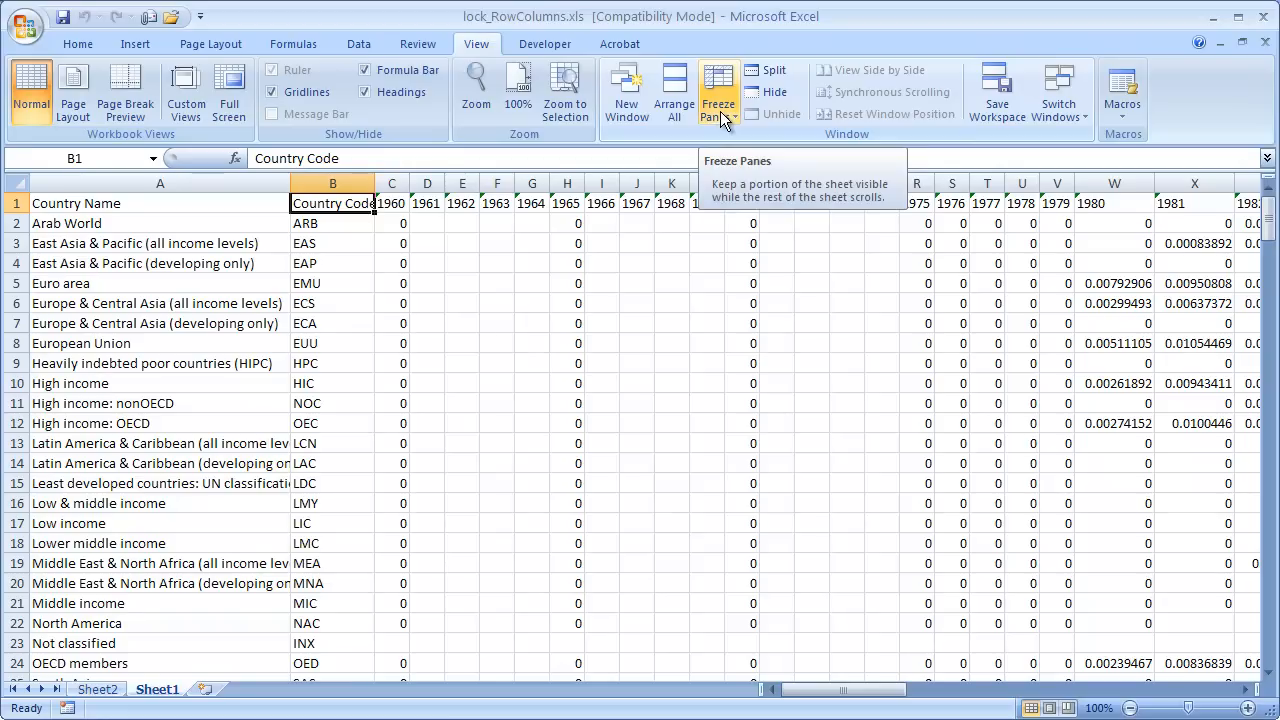
left_click(718, 90)
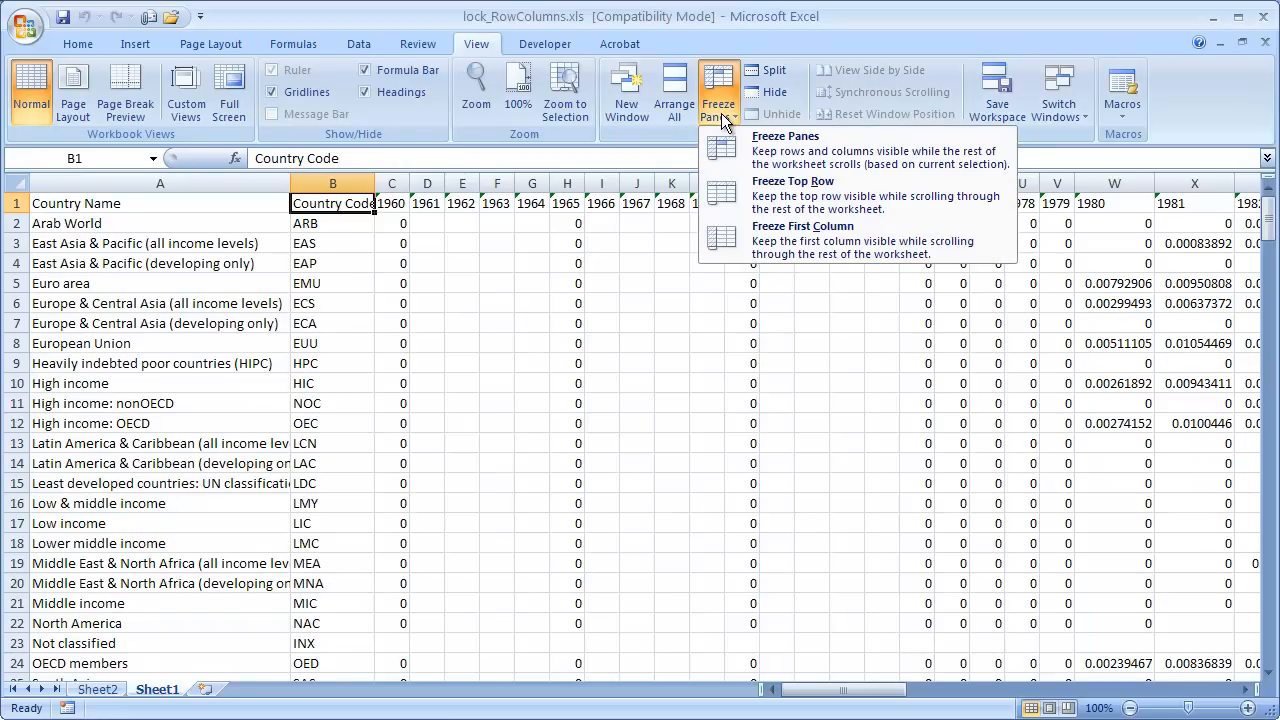
mouse_move(790, 196)
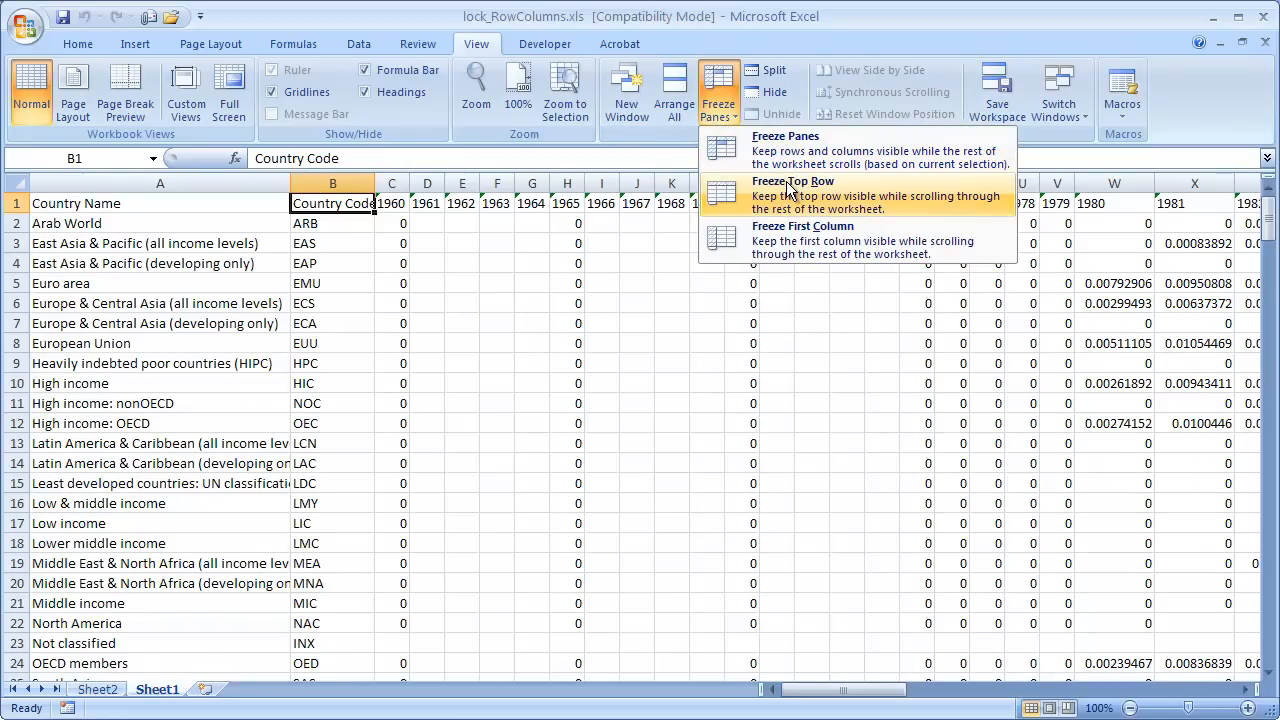
mouse_move(828, 240)
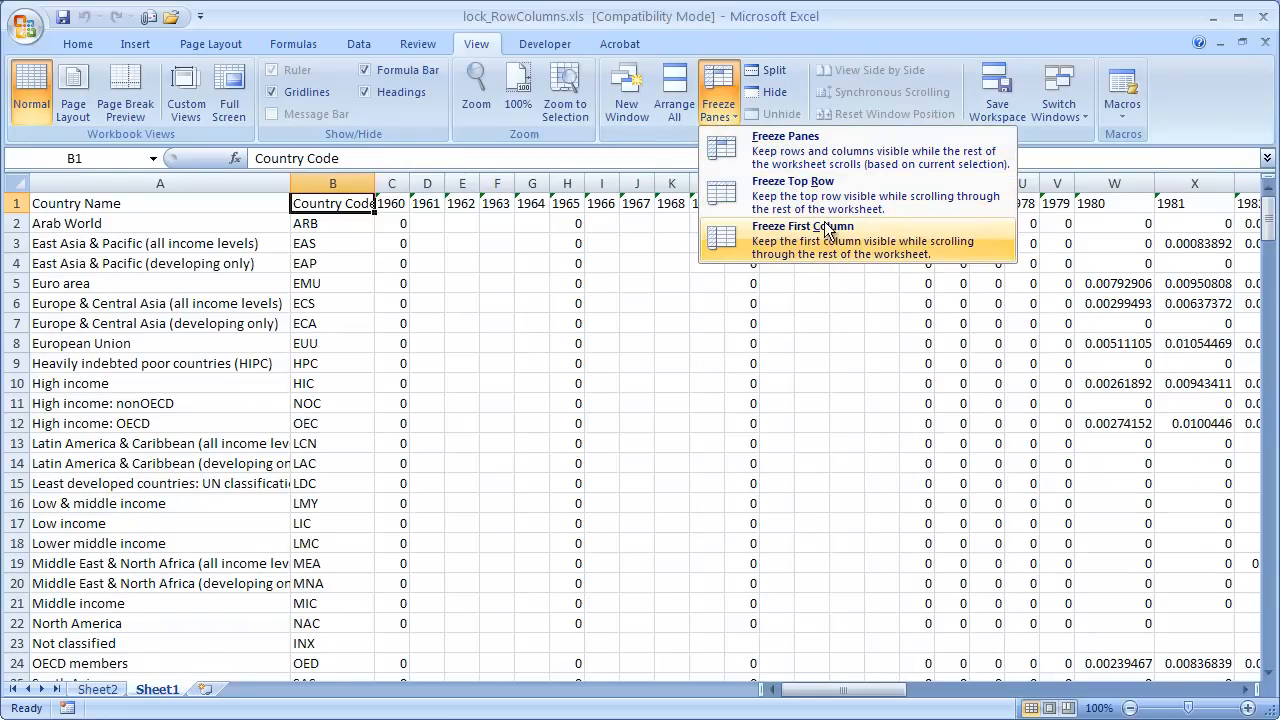
mouse_move(856, 196)
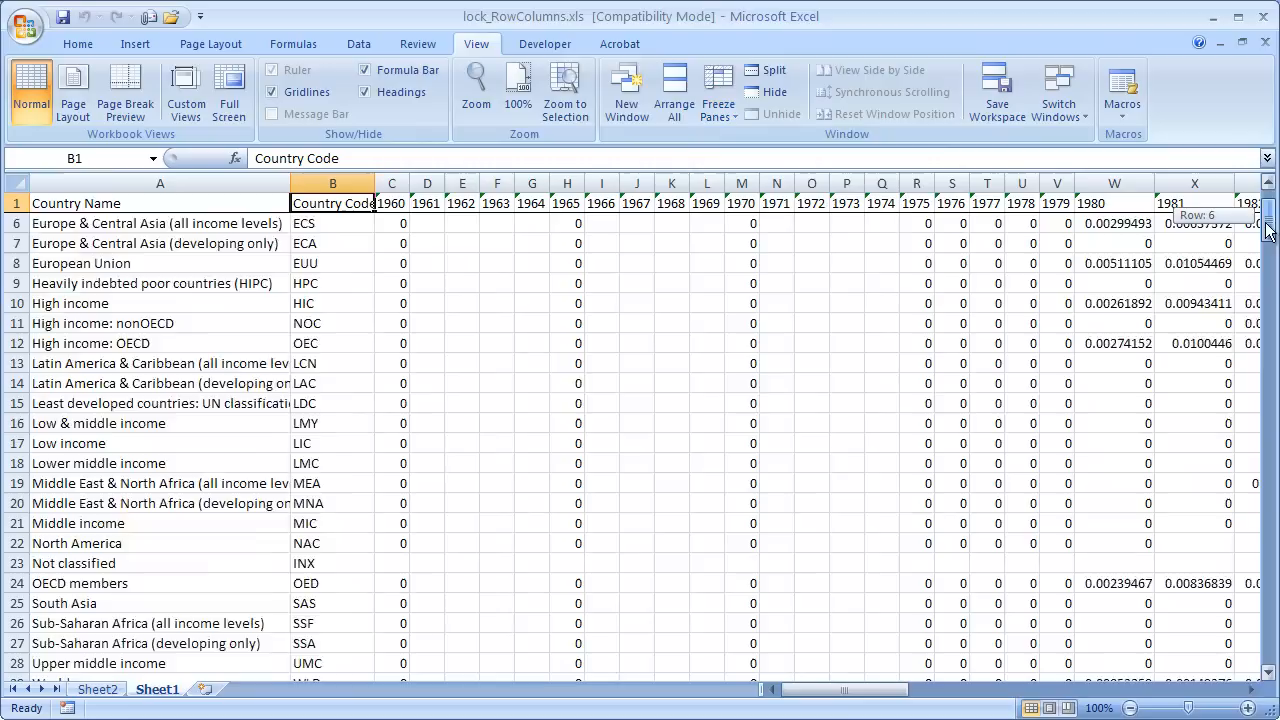
scroll("up", 3)
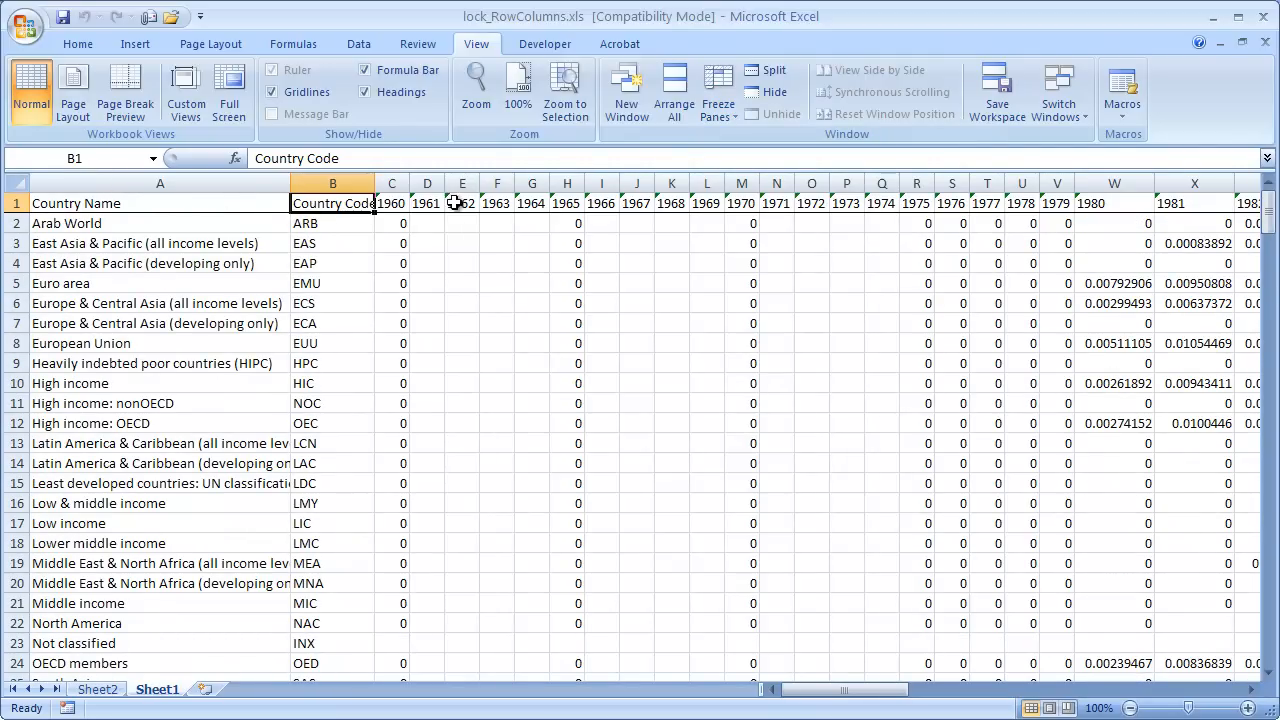
Step: Freeze the first column so Country Name stays fixed while scrolling sideways
left_click(716, 90)
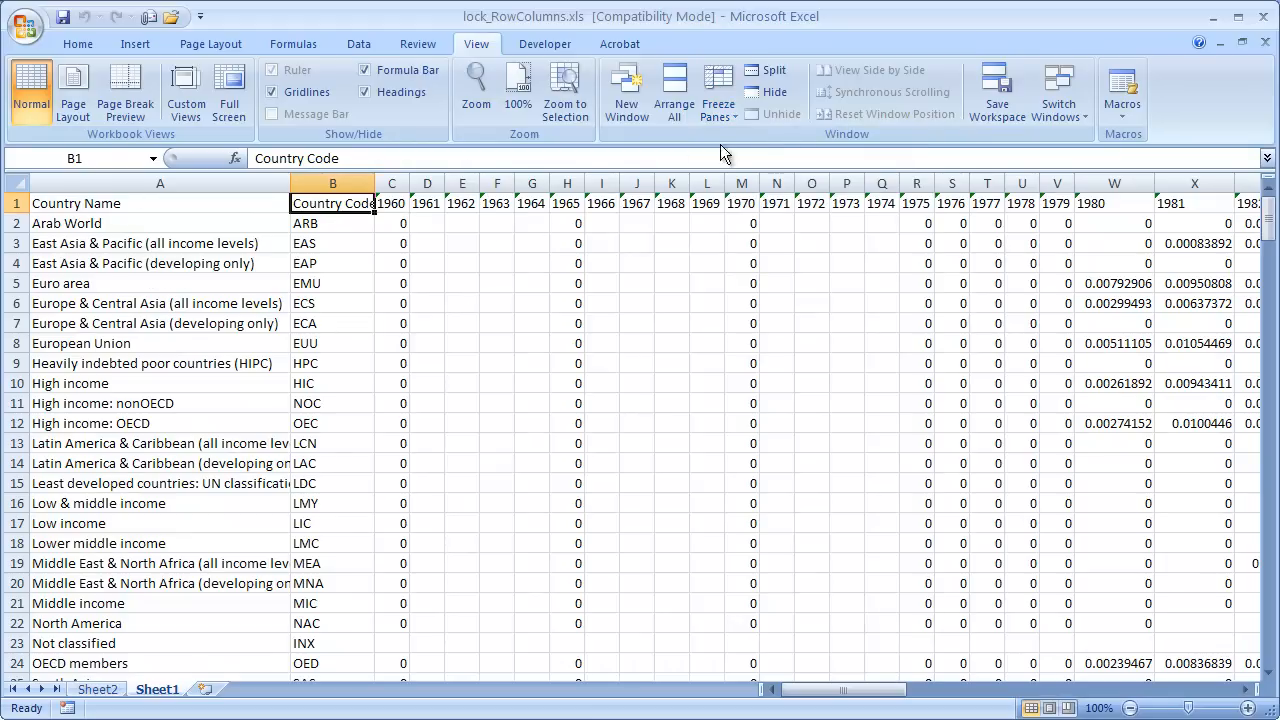
left_click(718, 90)
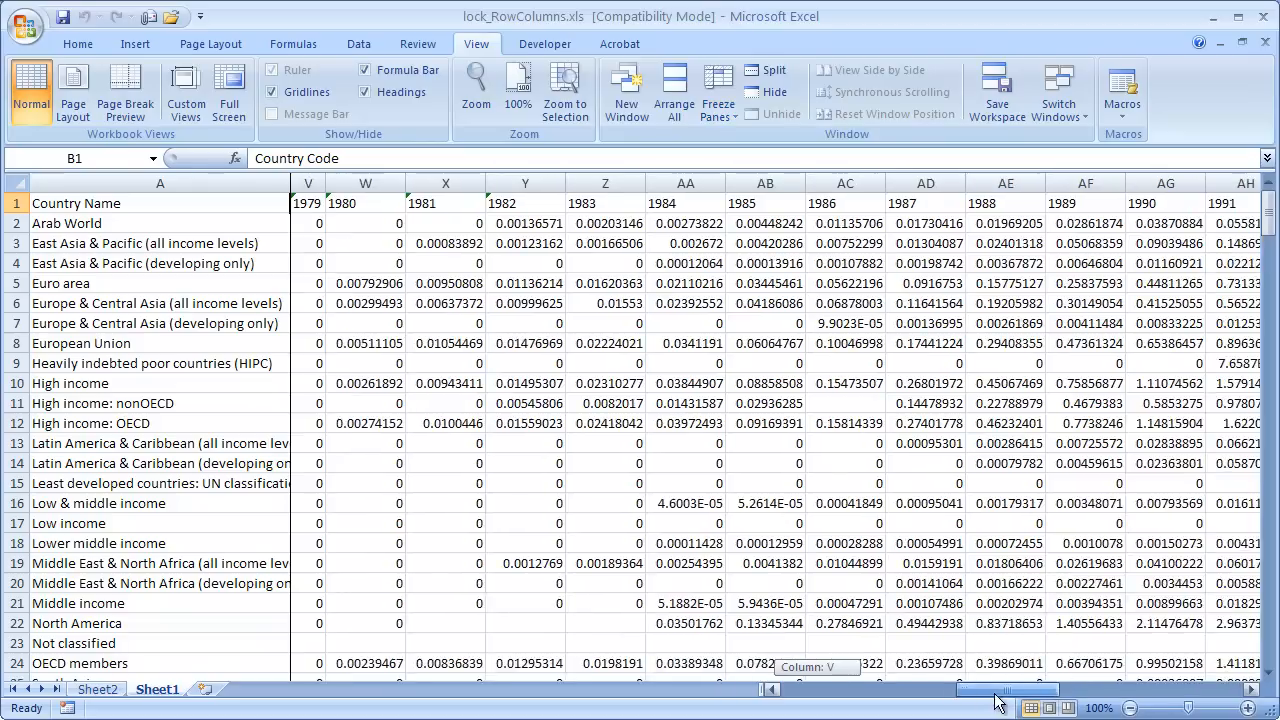
scroll("left", 3)
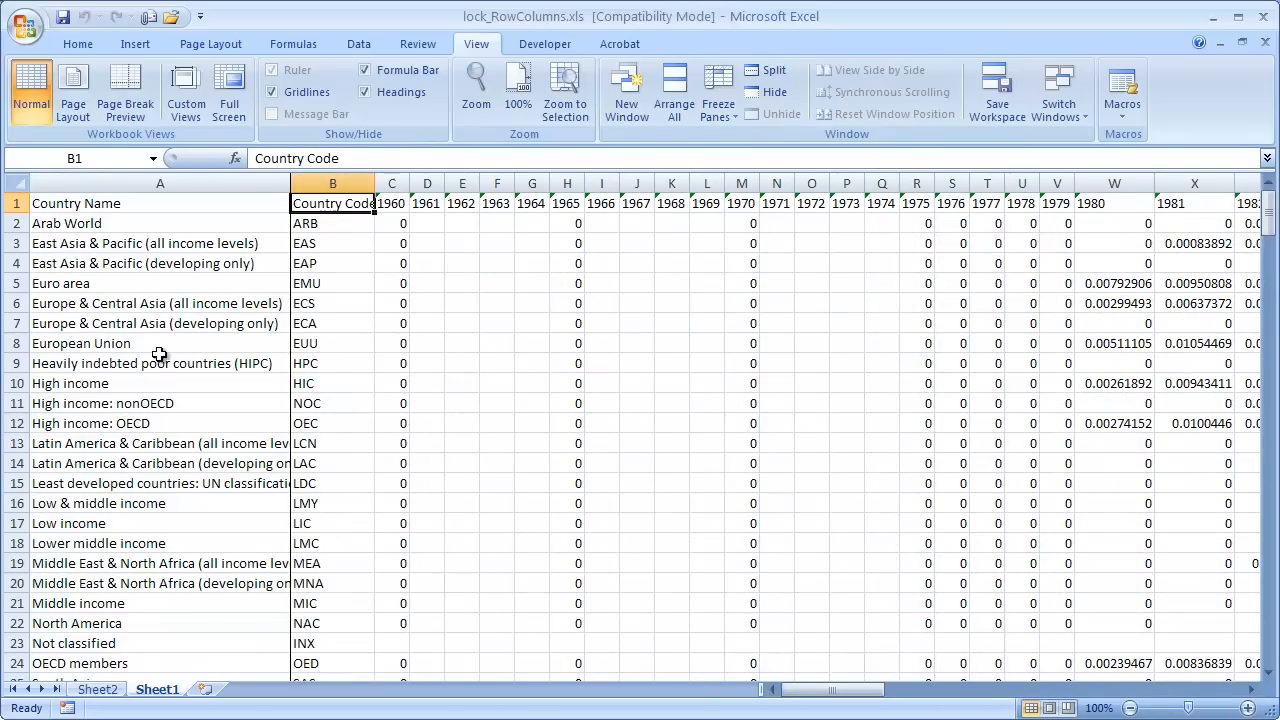
mouse_move(166, 204)
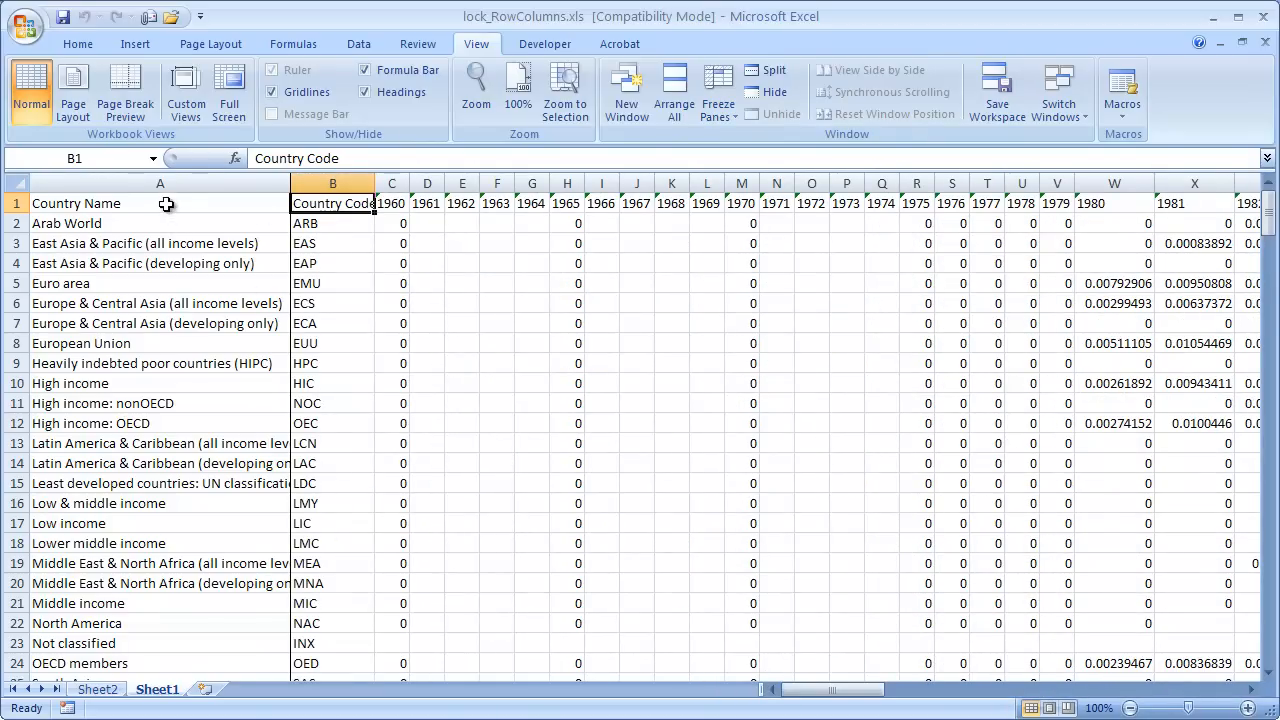
mouse_move(118, 182)
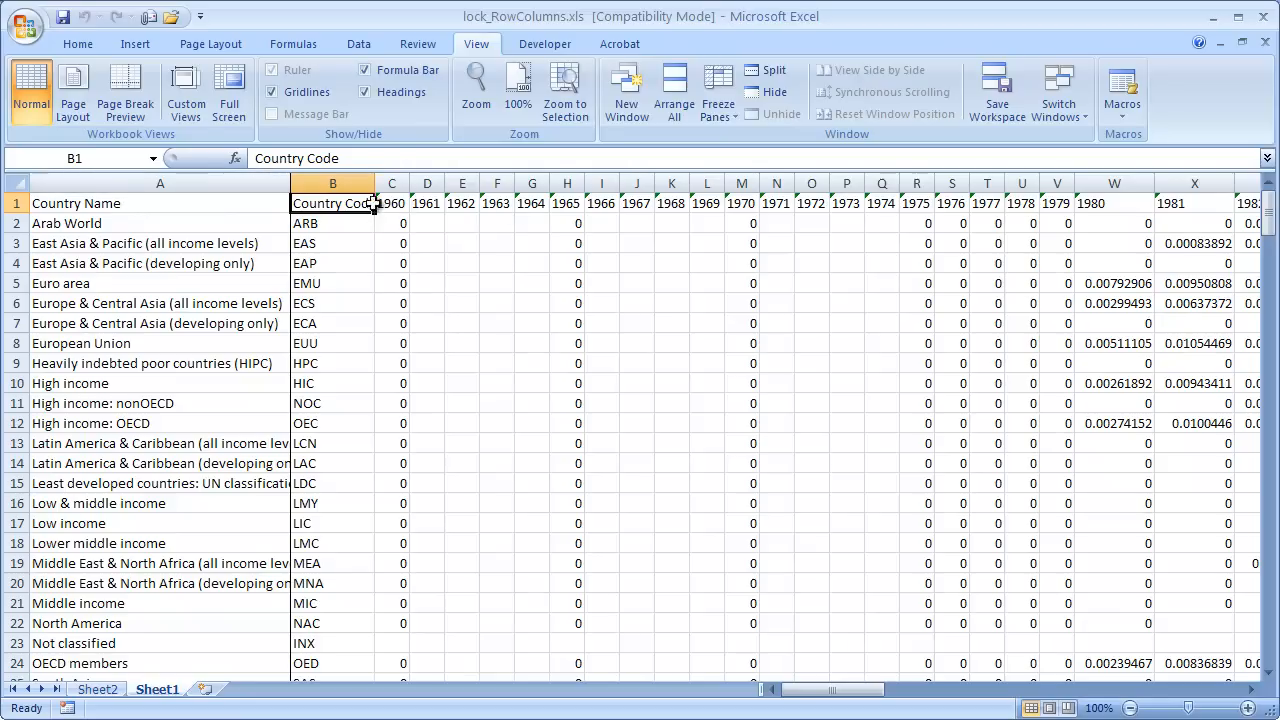
mouse_move(810, 596)
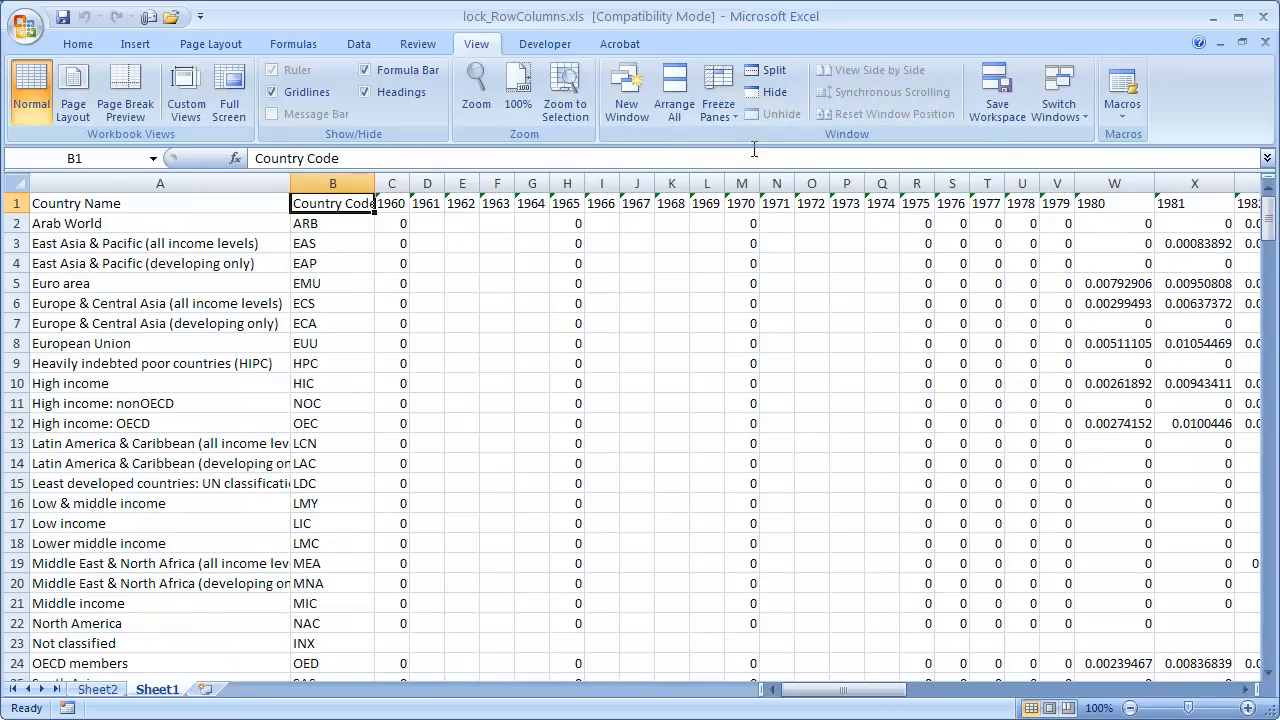
mouse_move(460, 212)
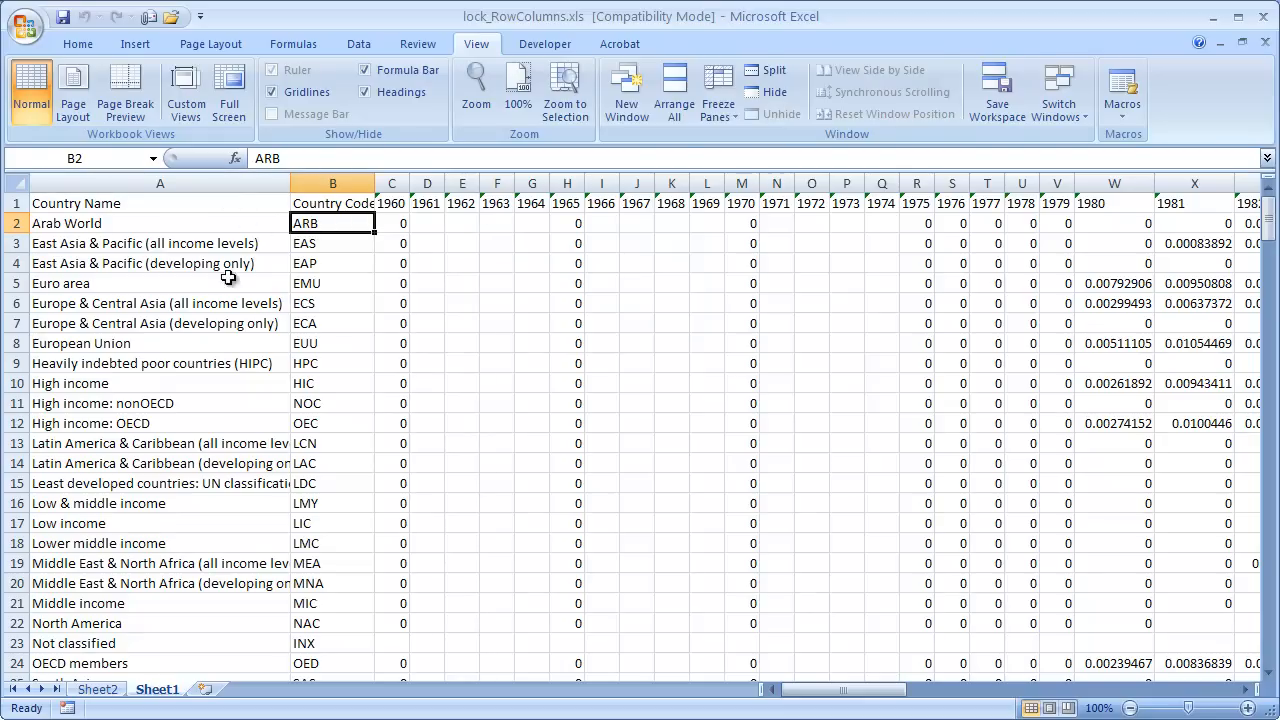
mouse_move(324, 222)
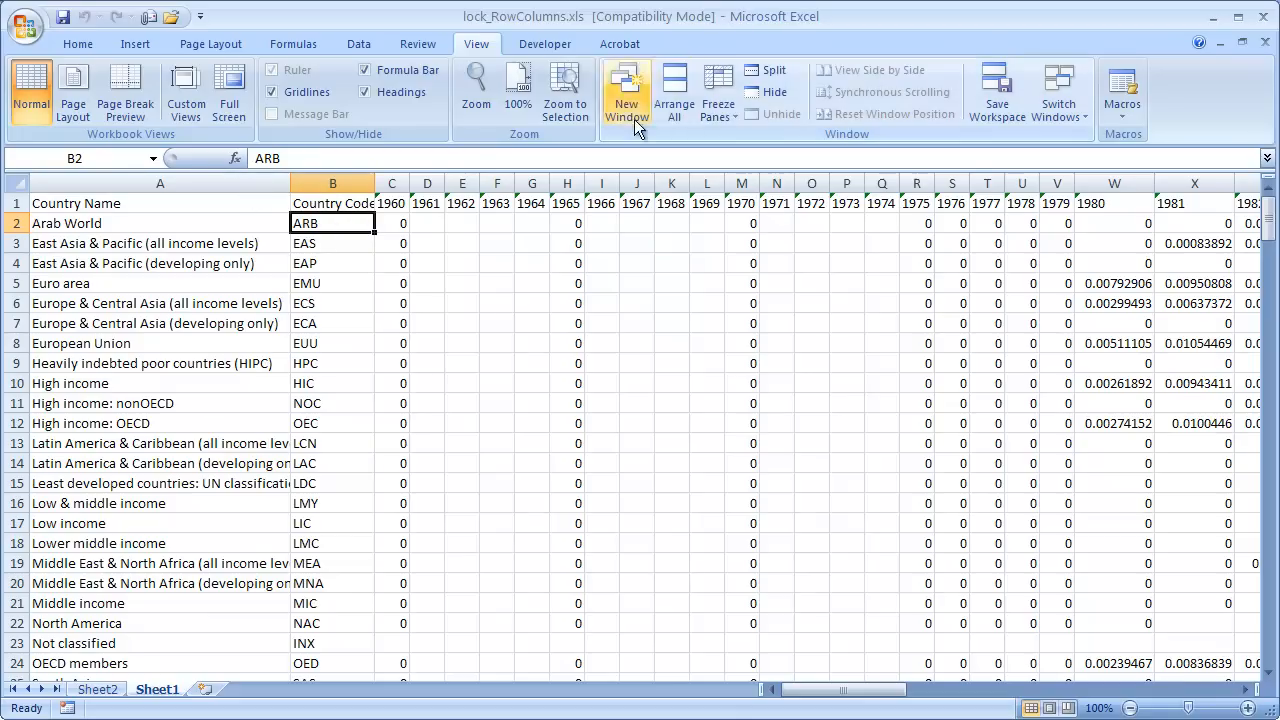
left_click(718, 90)
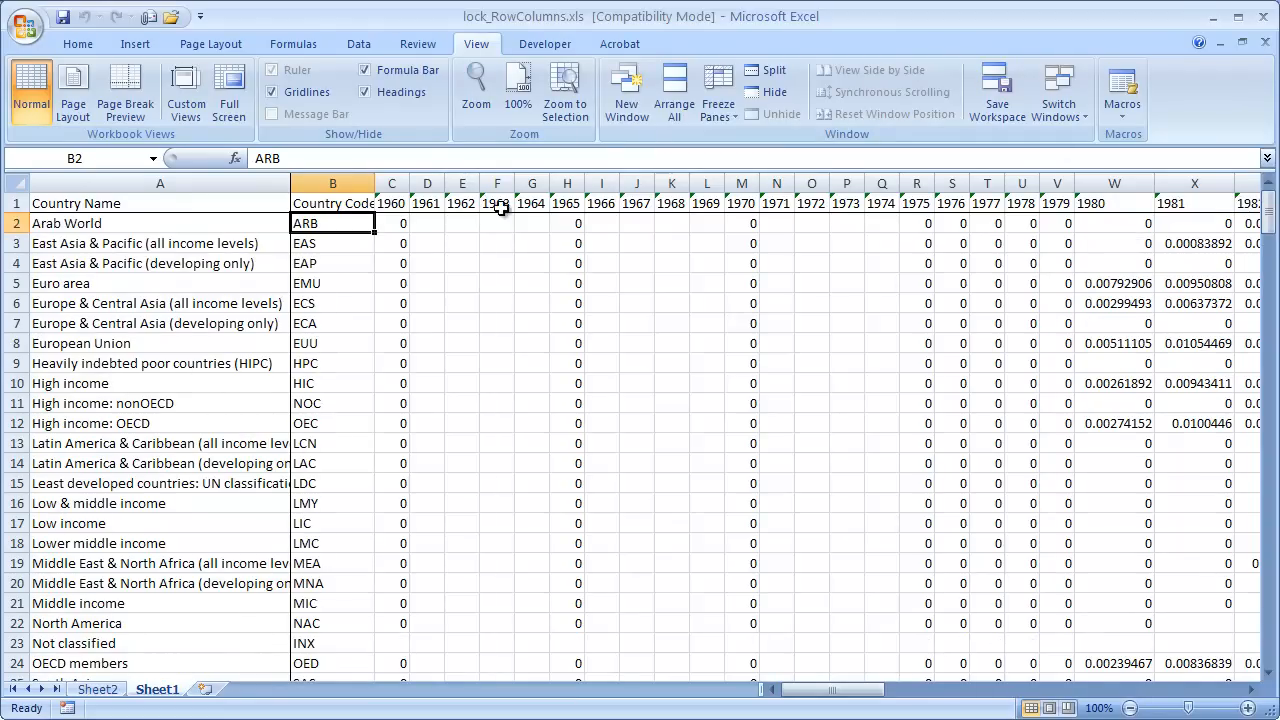
scroll("right", 3)
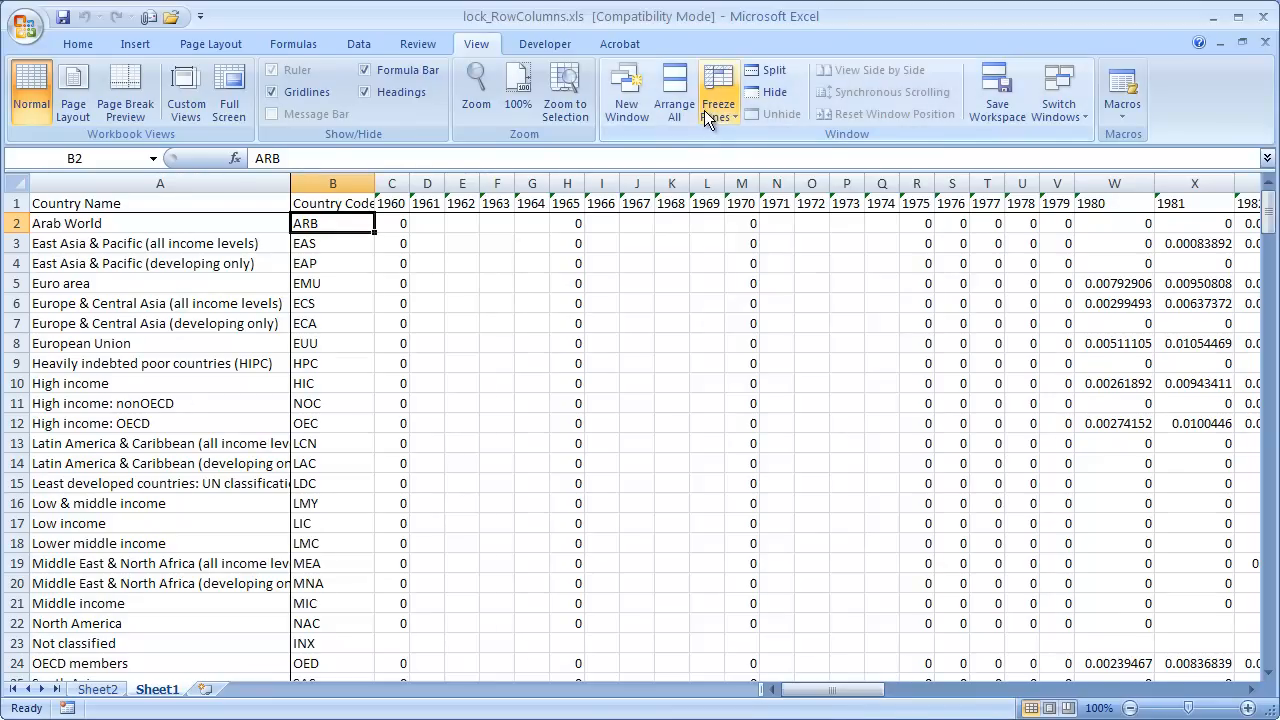
Step: Freeze rows and columns at corner cell C4 and scroll to check the locked headers
left_click(718, 90)
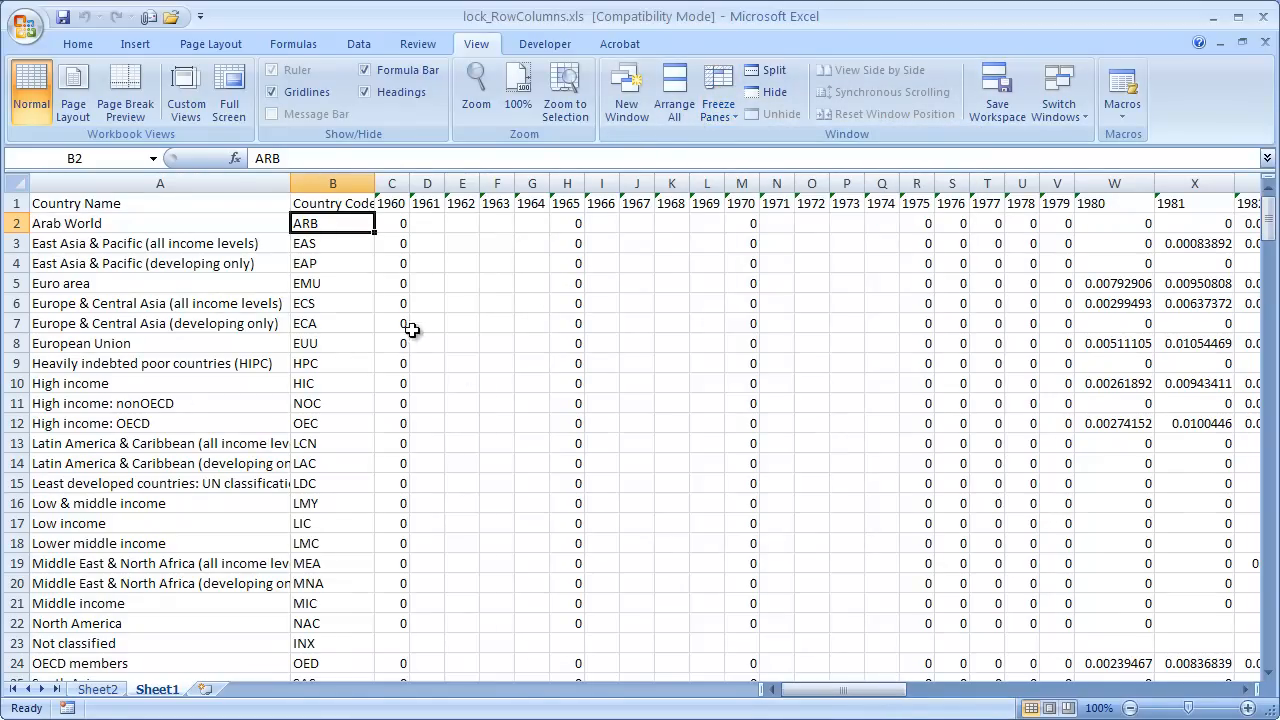
left_click(460, 322)
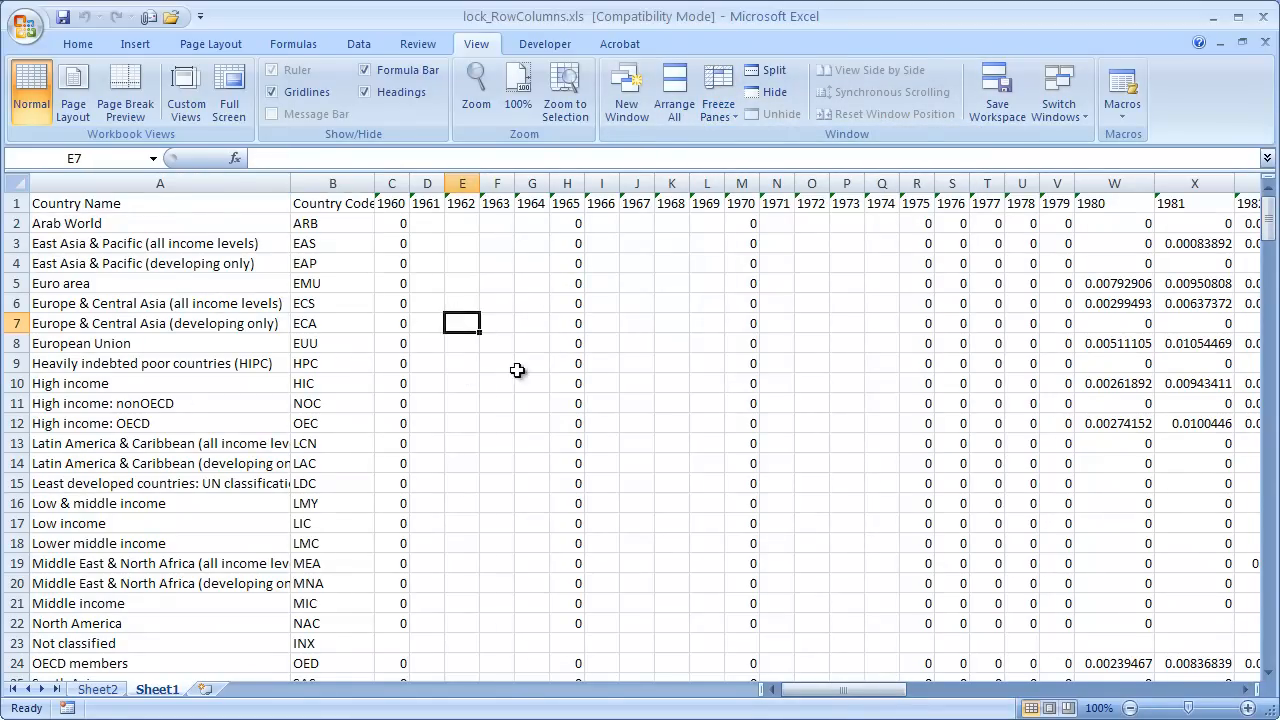
left_click(392, 264)
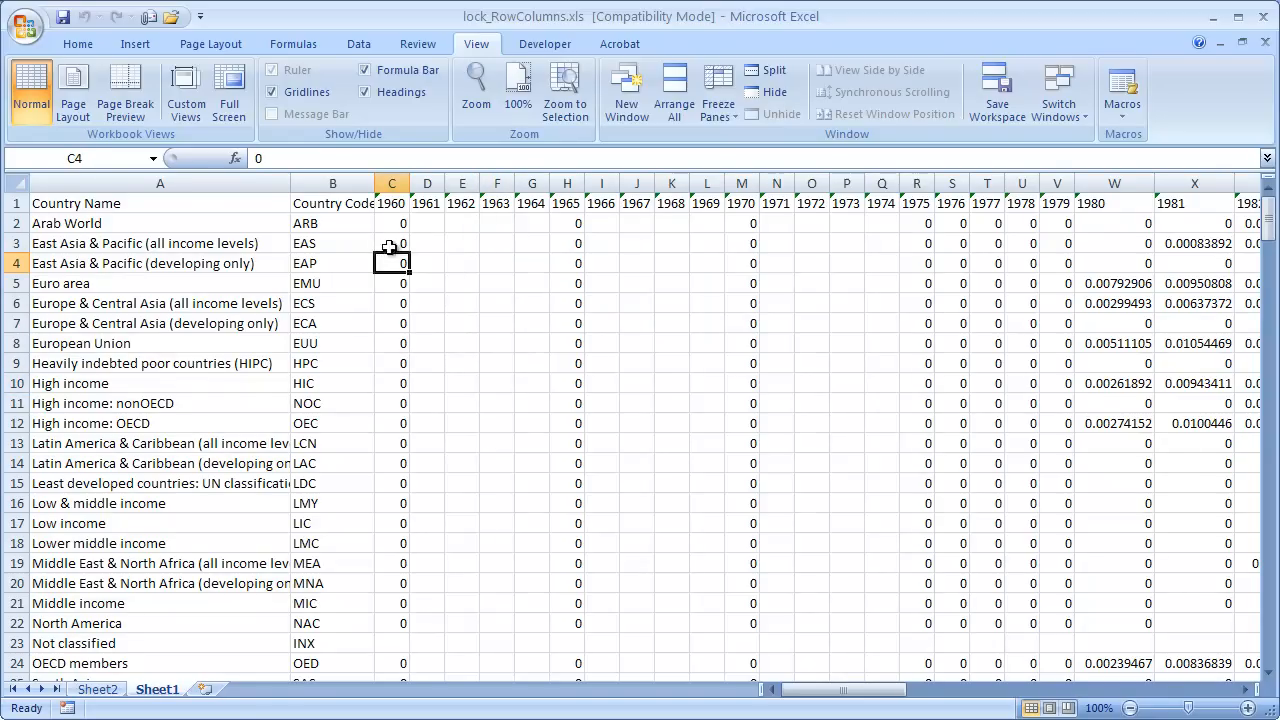
mouse_move(384, 232)
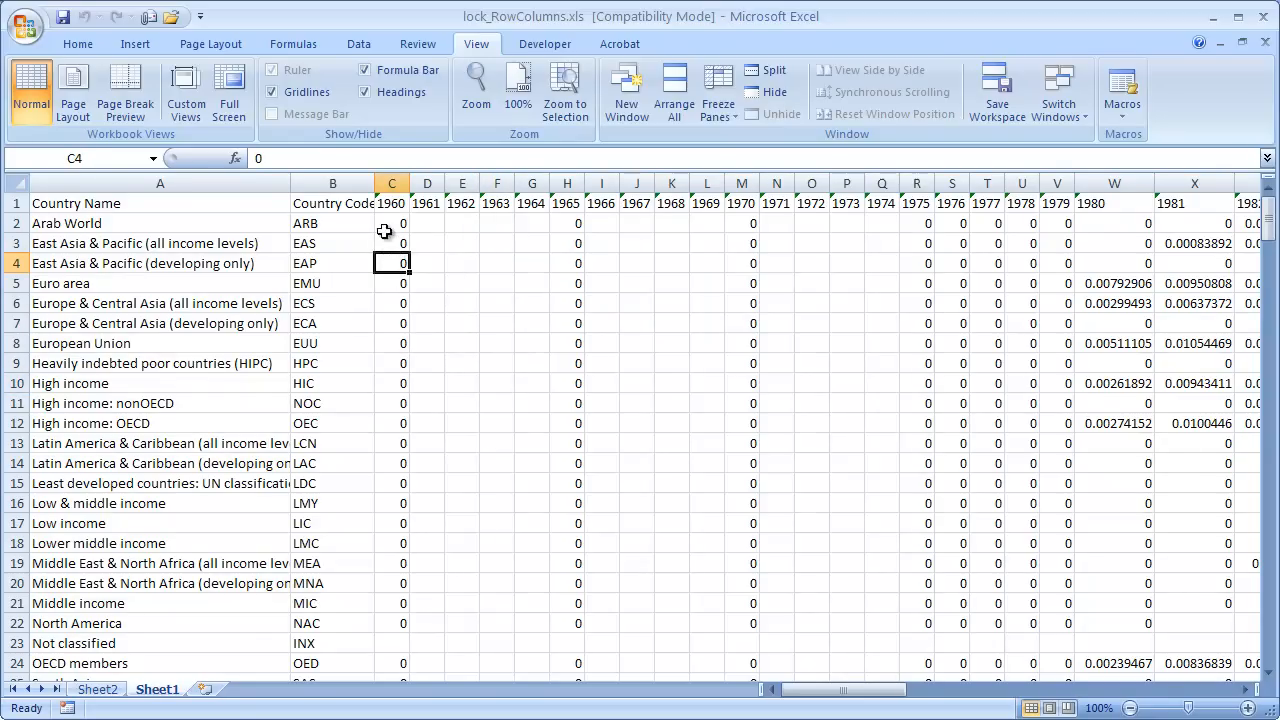
mouse_move(344, 216)
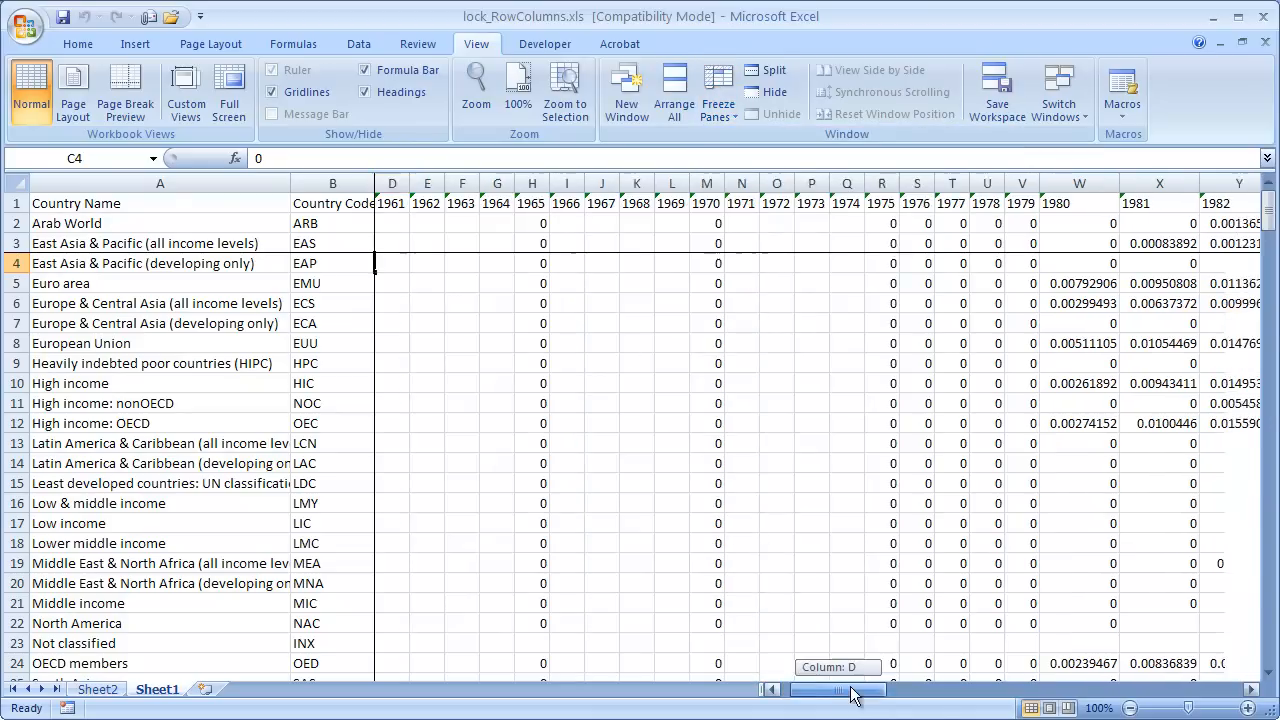
scroll("left", 3)
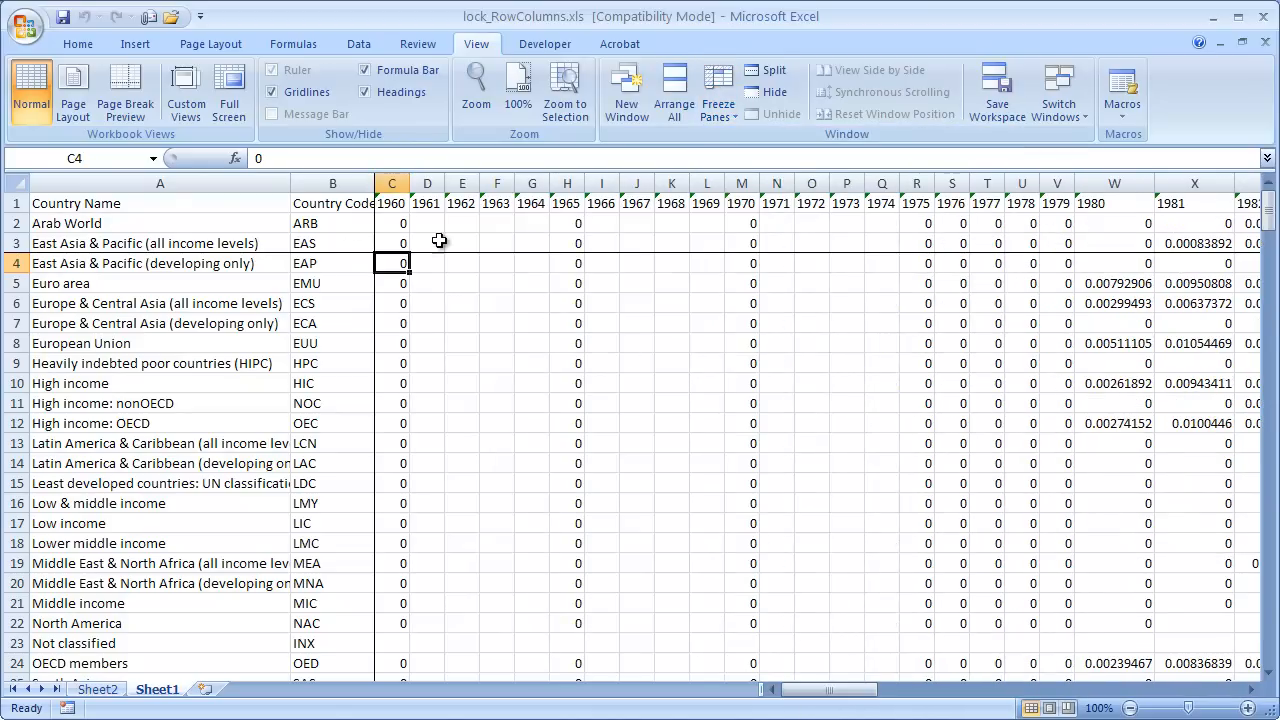
mouse_move(348, 280)
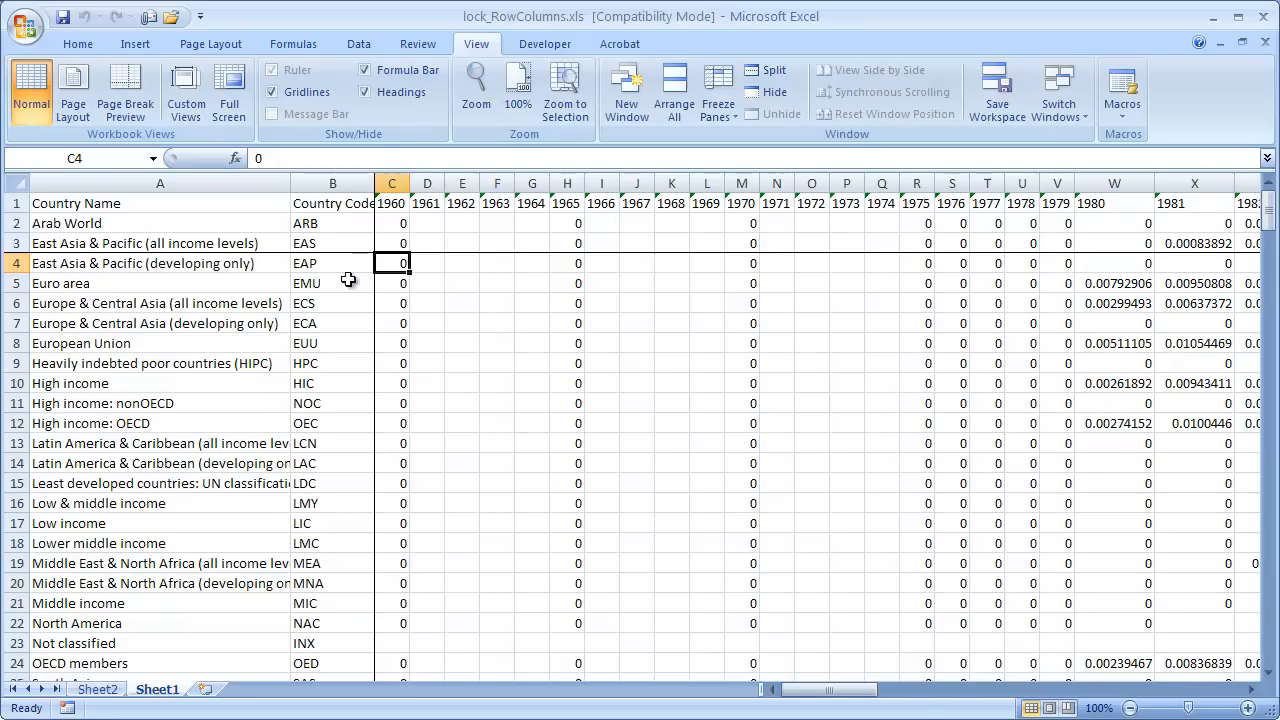
Step: Unfreeze all panes and enter 'h' into a data cell, moving down to C5
left_click(716, 90)
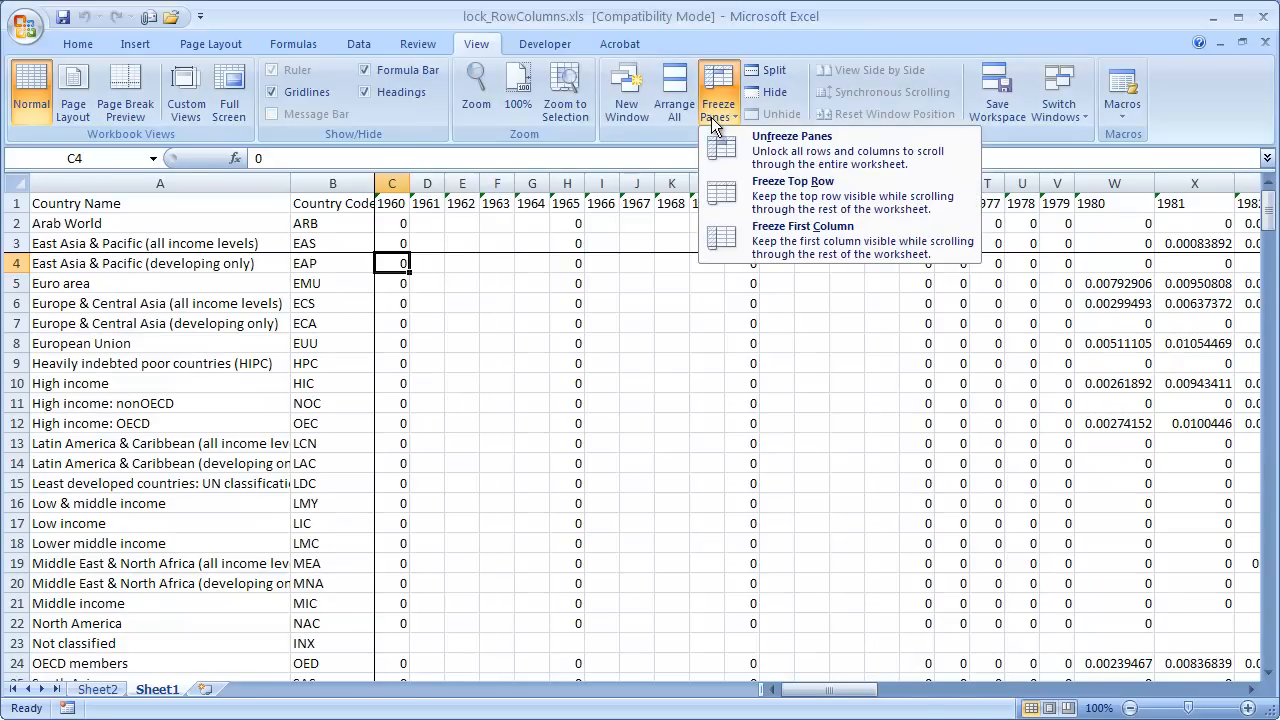
left_click(792, 136)
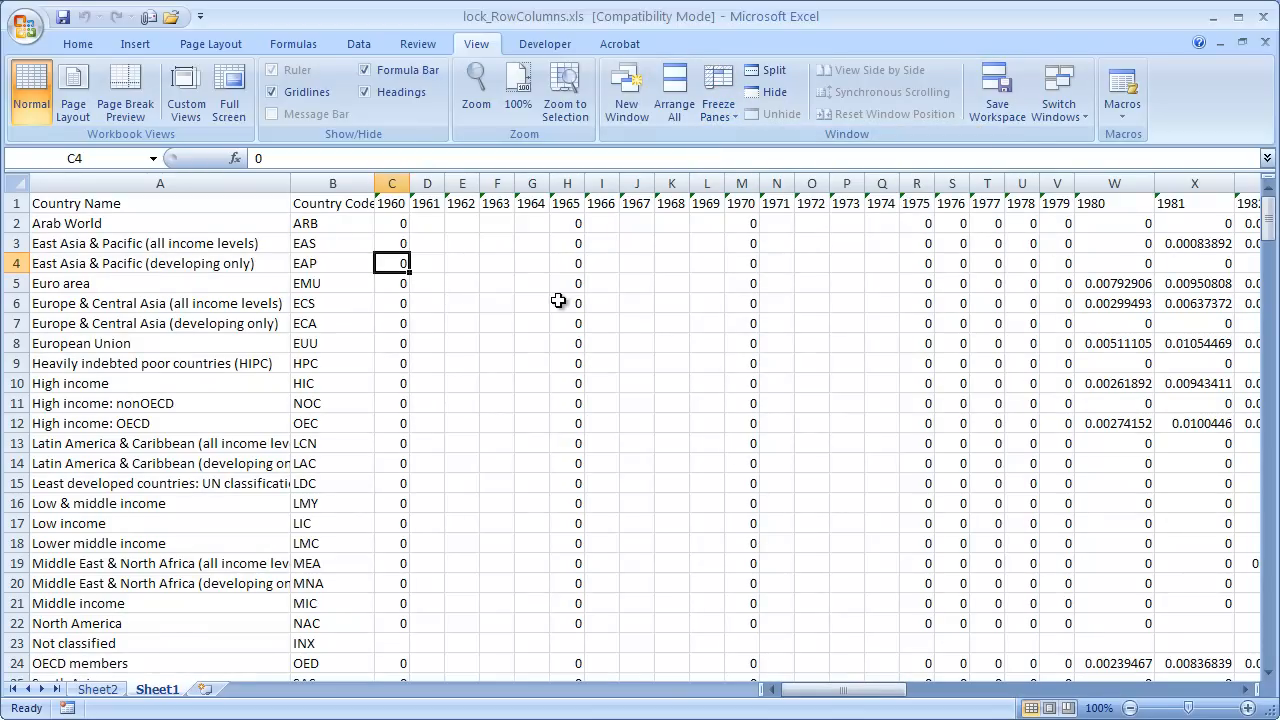
mouse_move(216, 324)
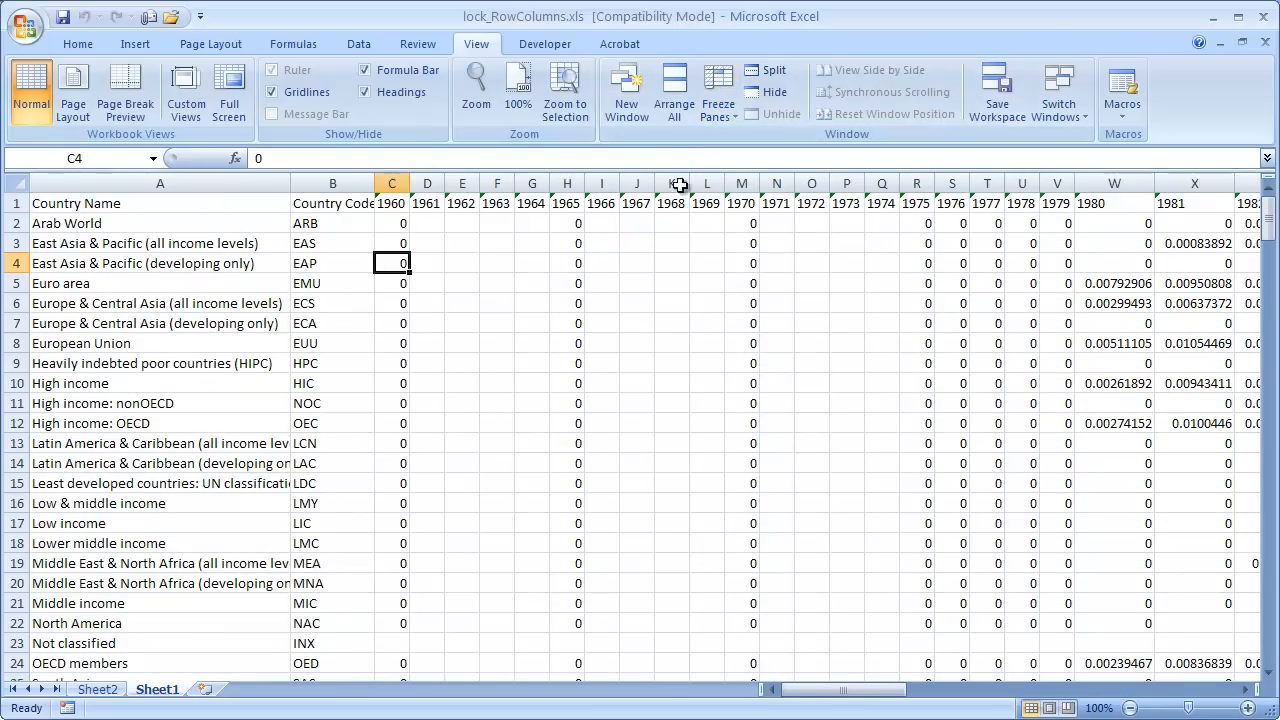
mouse_move(636, 252)
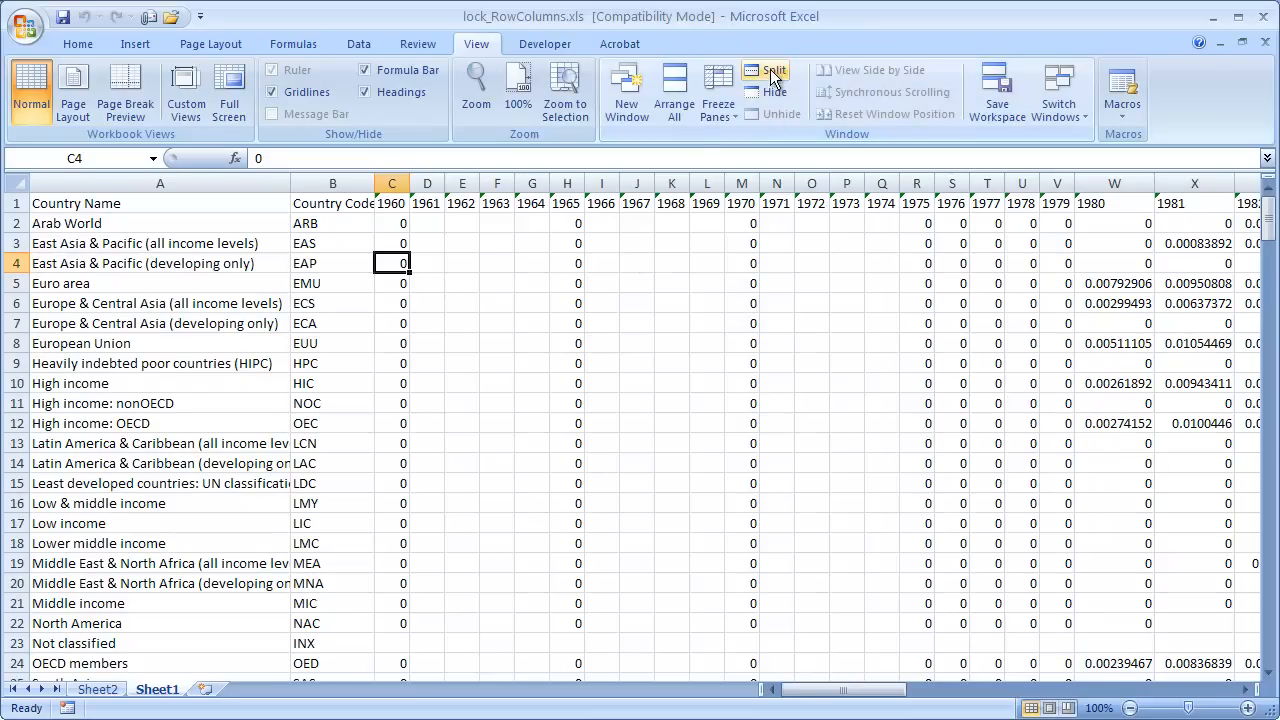
mouse_move(772, 78)
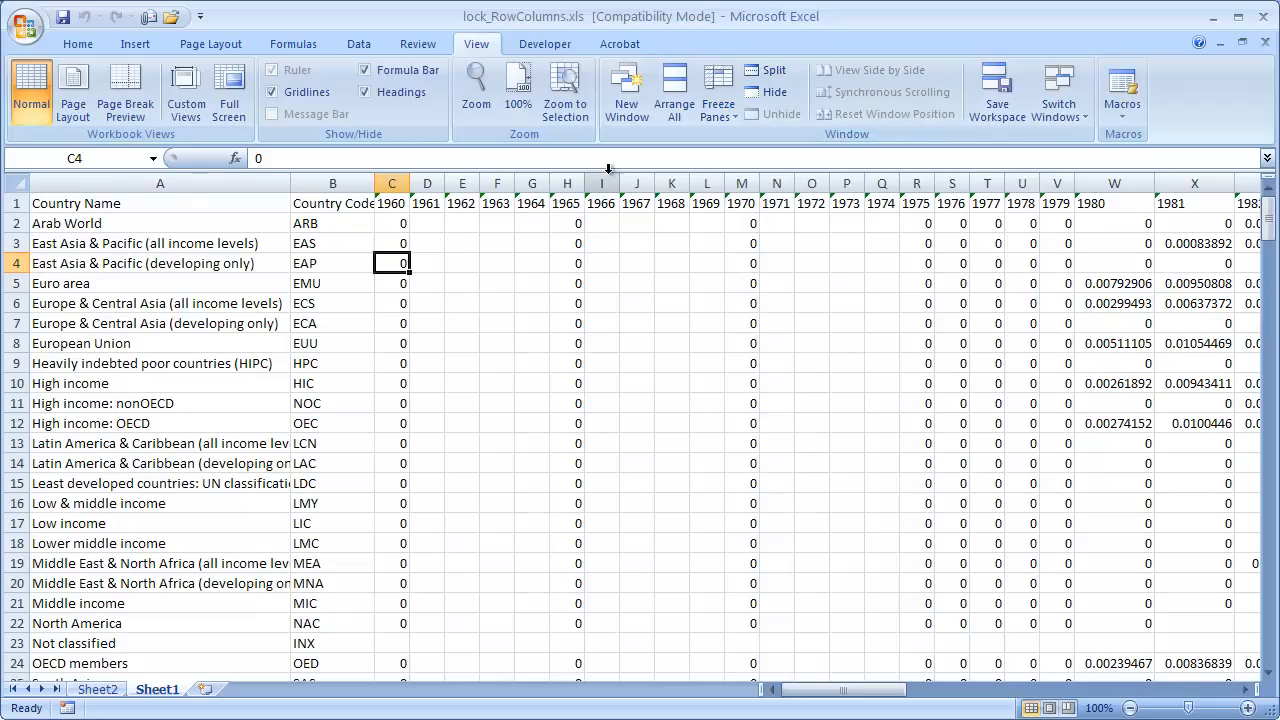
type("h")
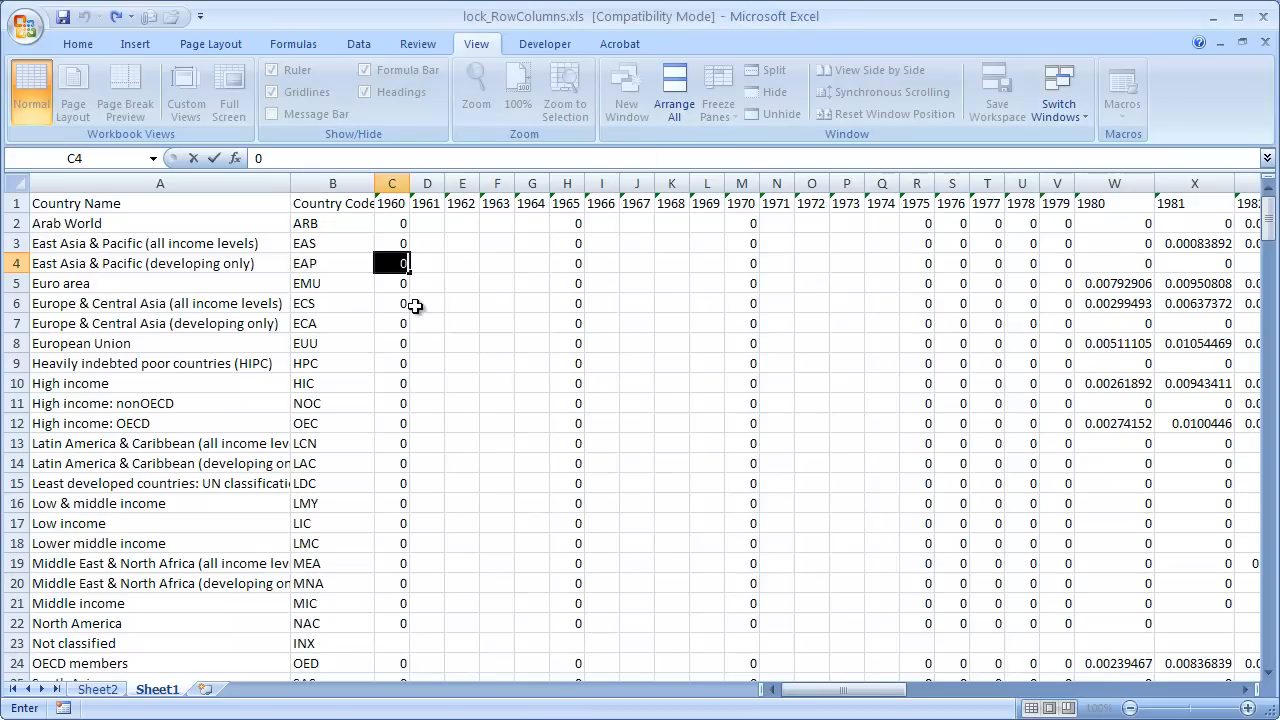
key("Return")
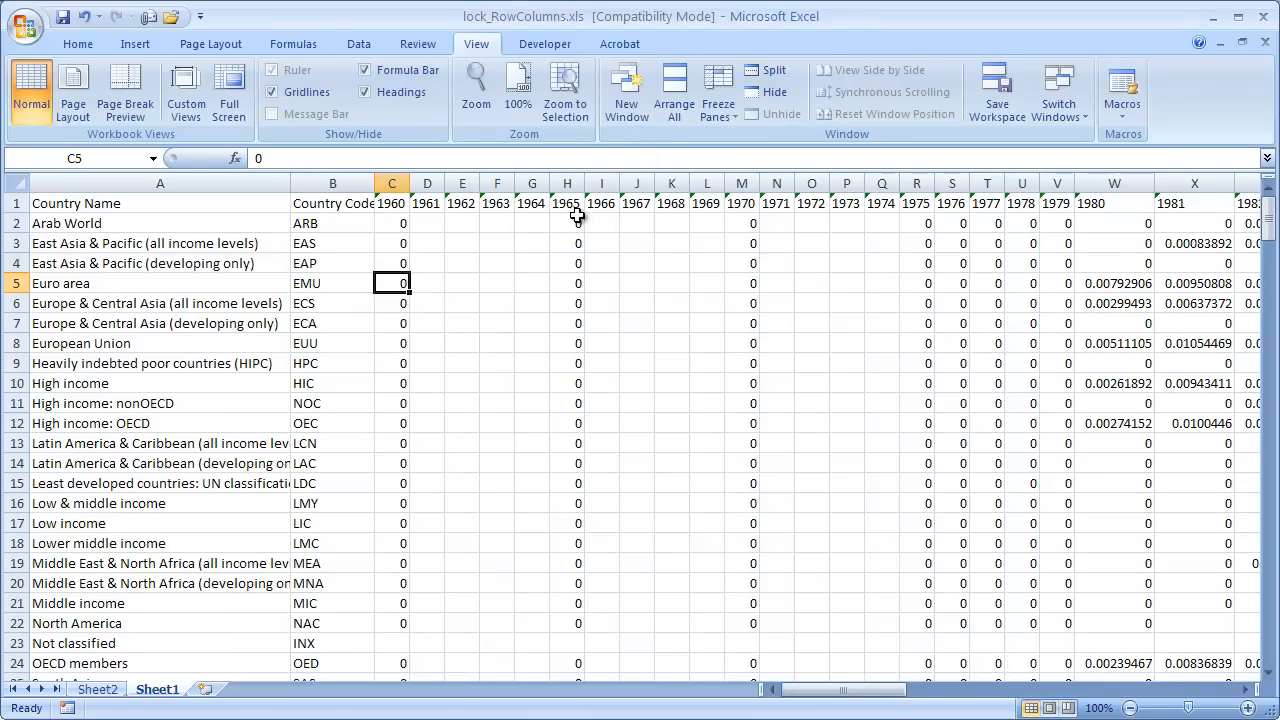
mouse_move(150, 424)
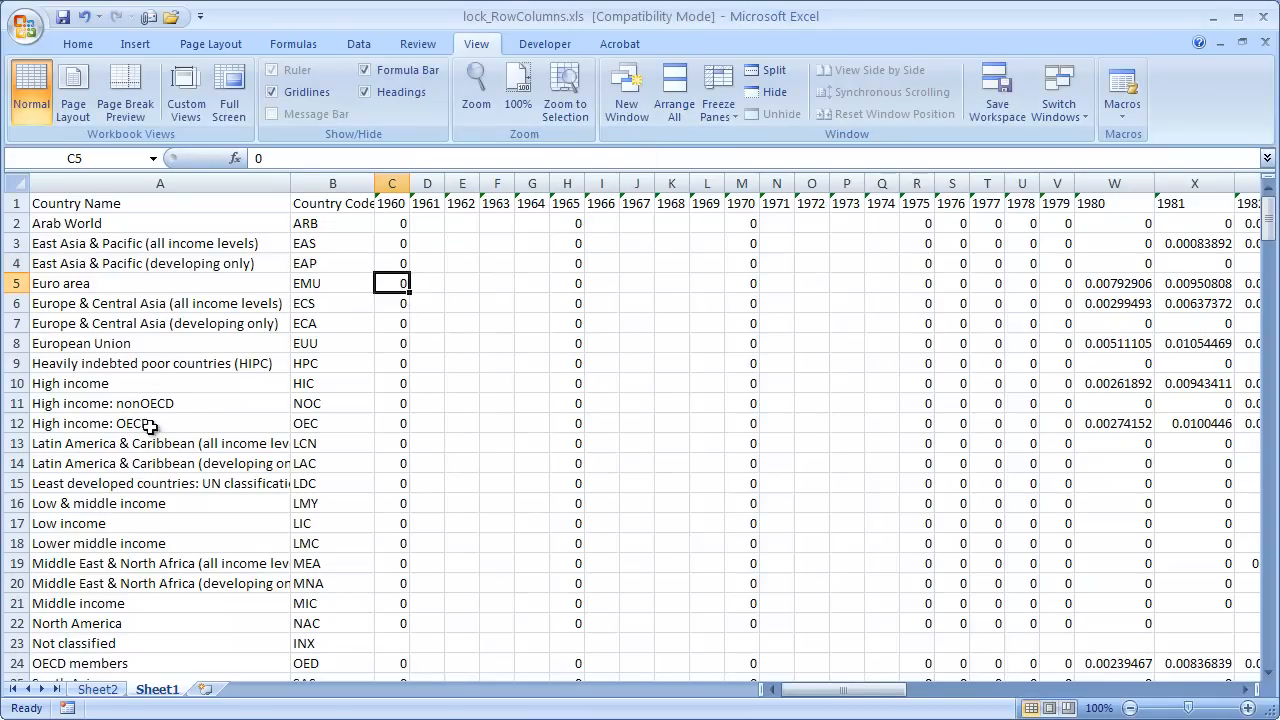
mouse_move(160, 380)
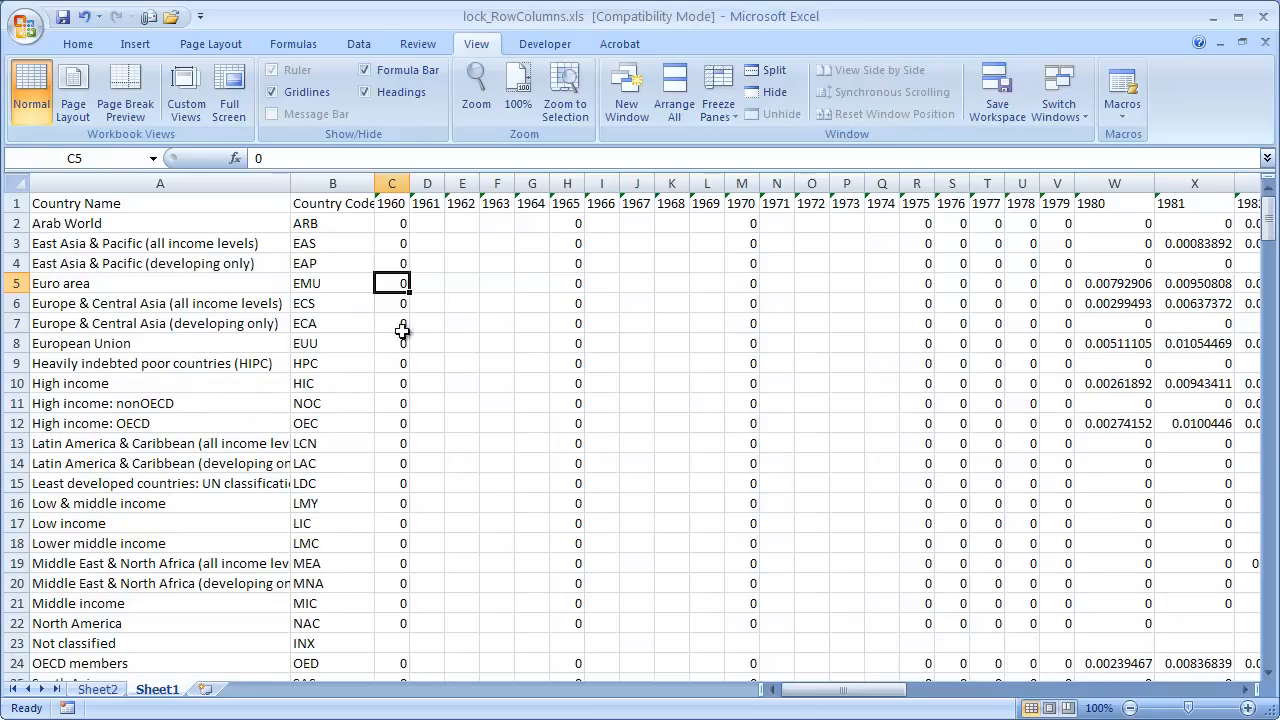
mouse_move(324, 224)
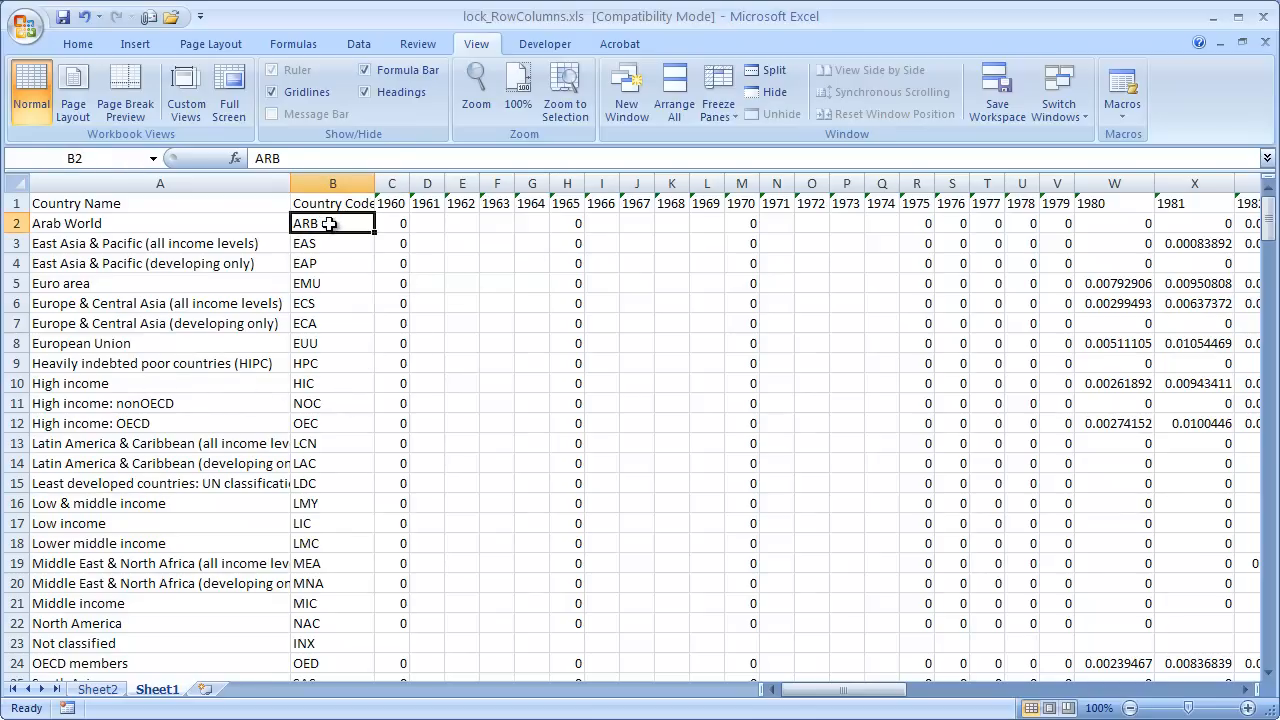
mouse_move(768, 70)
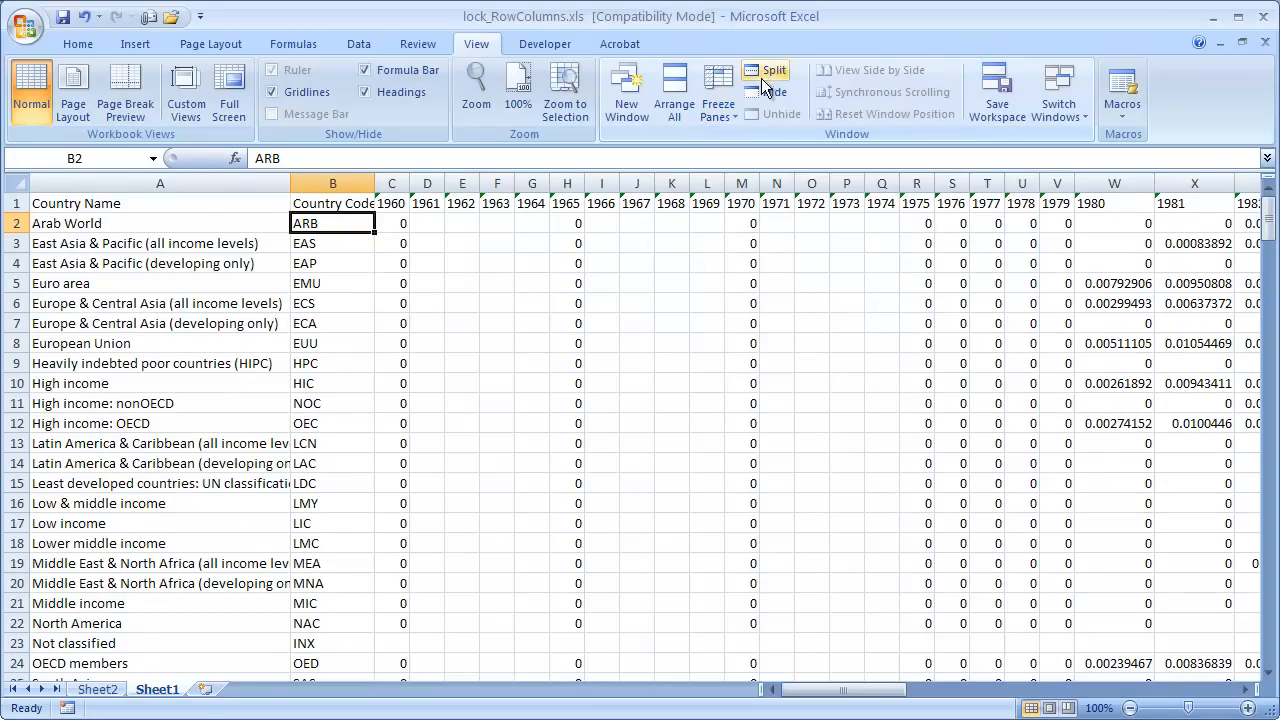
Step: Split the window into four panes at cell B2
left_click(718, 90)
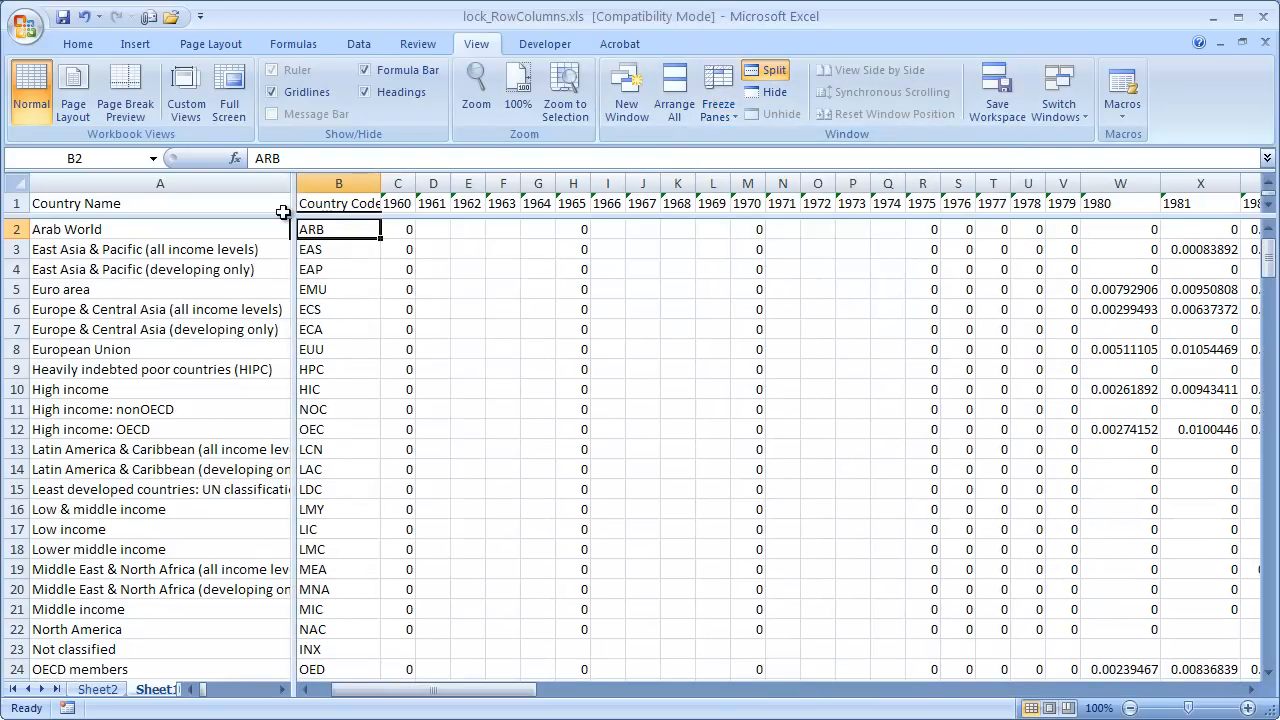
mouse_move(284, 292)
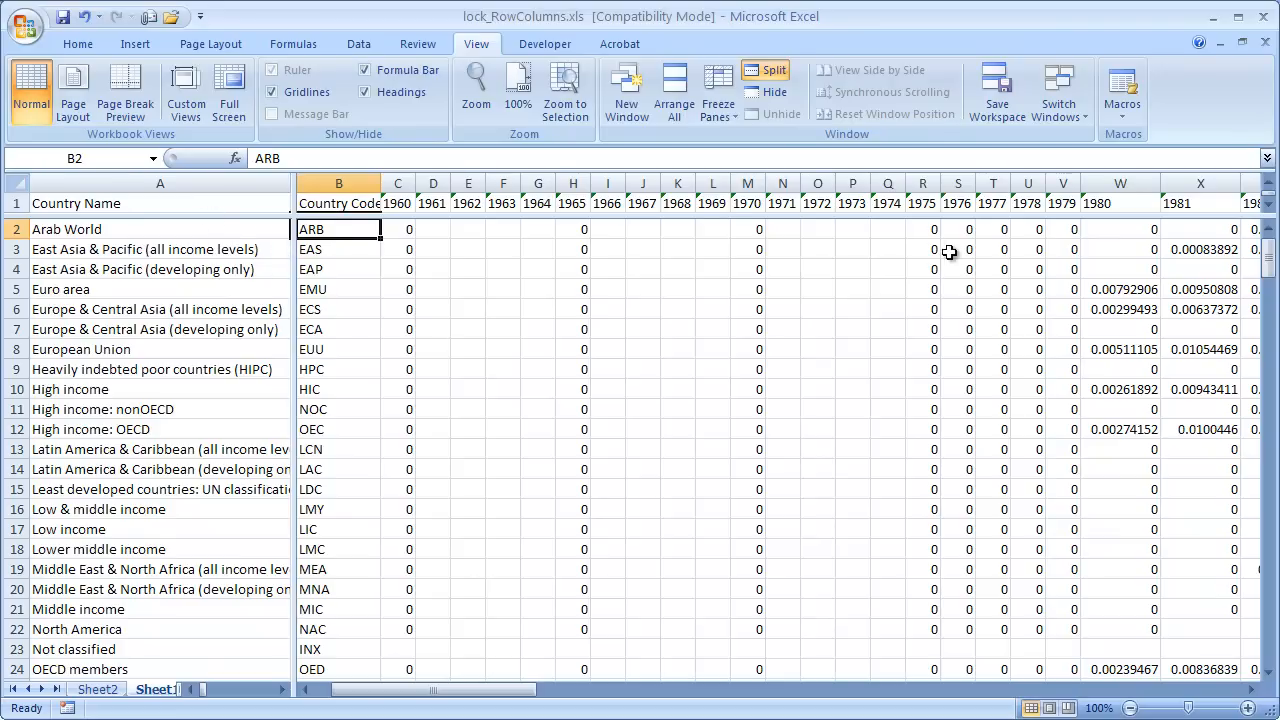
mouse_move(248, 210)
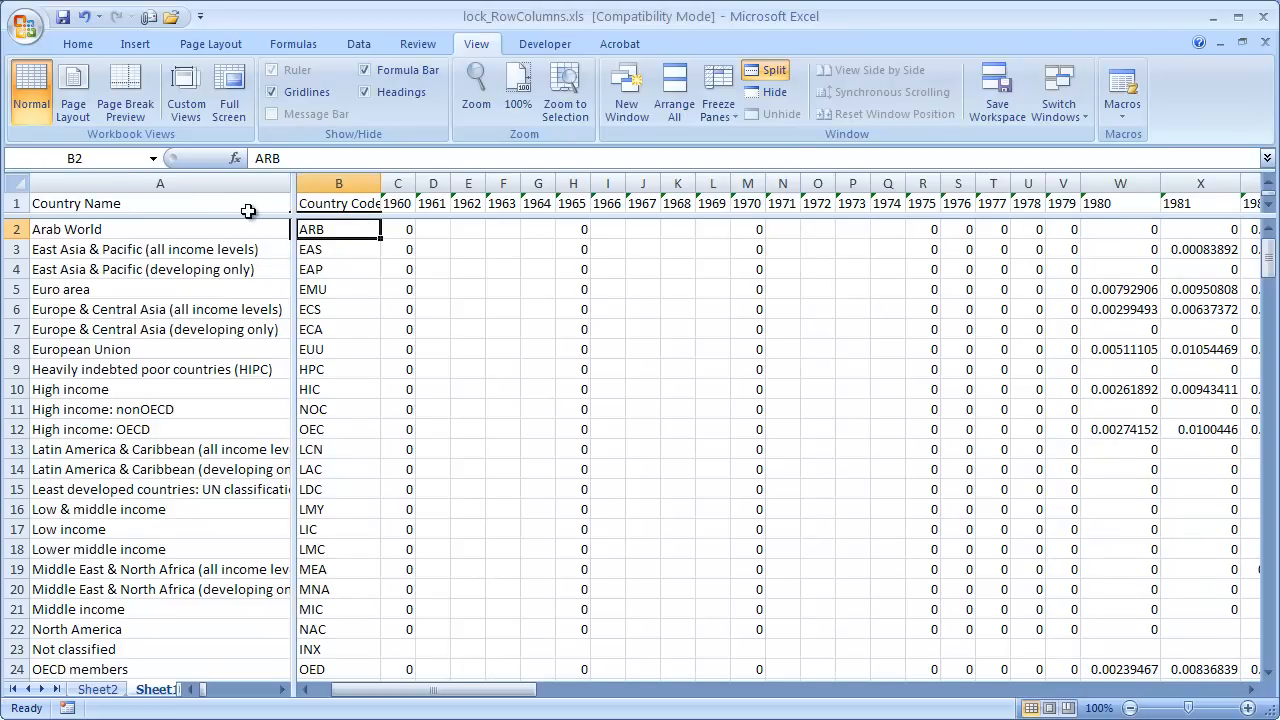
mouse_move(764, 212)
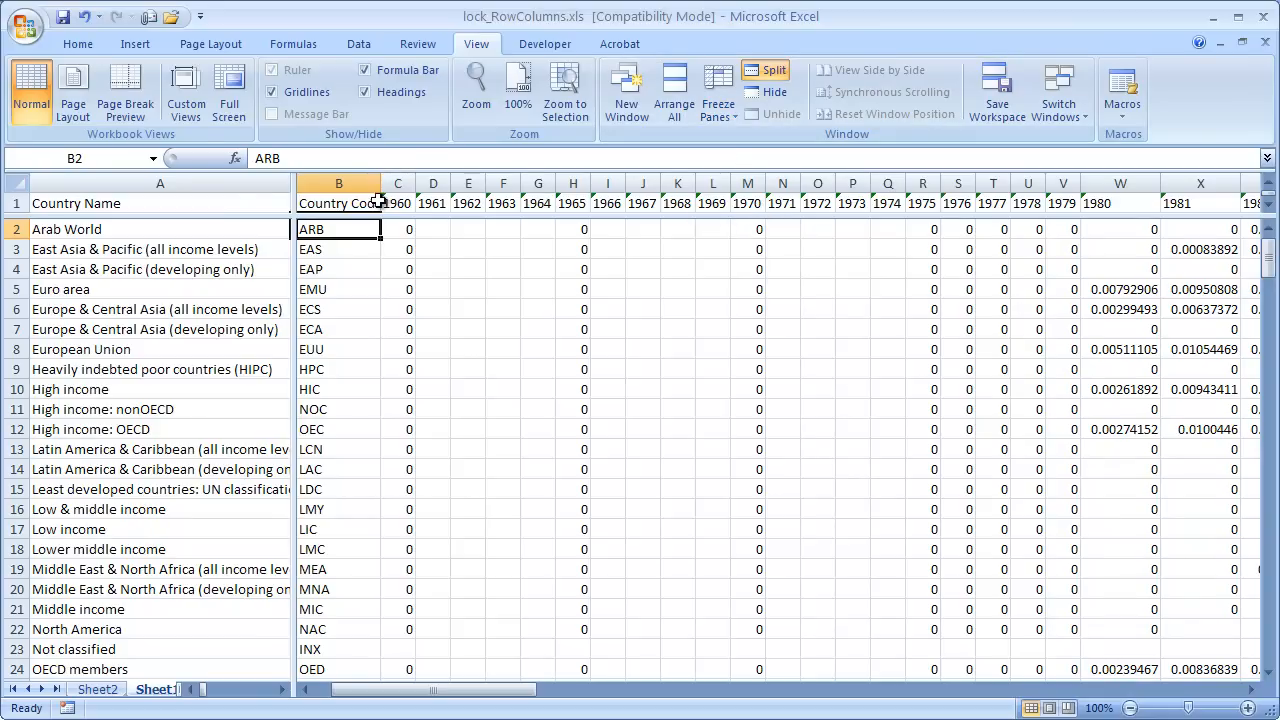
mouse_move(368, 212)
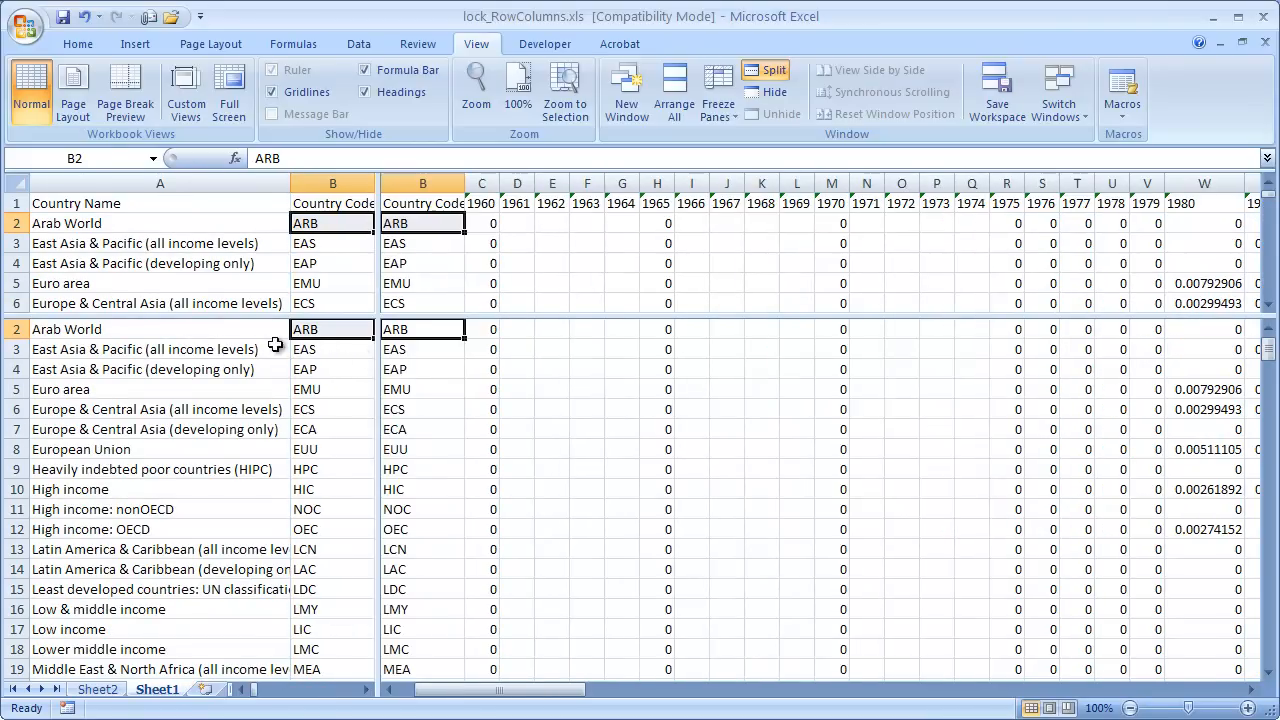
mouse_move(768, 388)
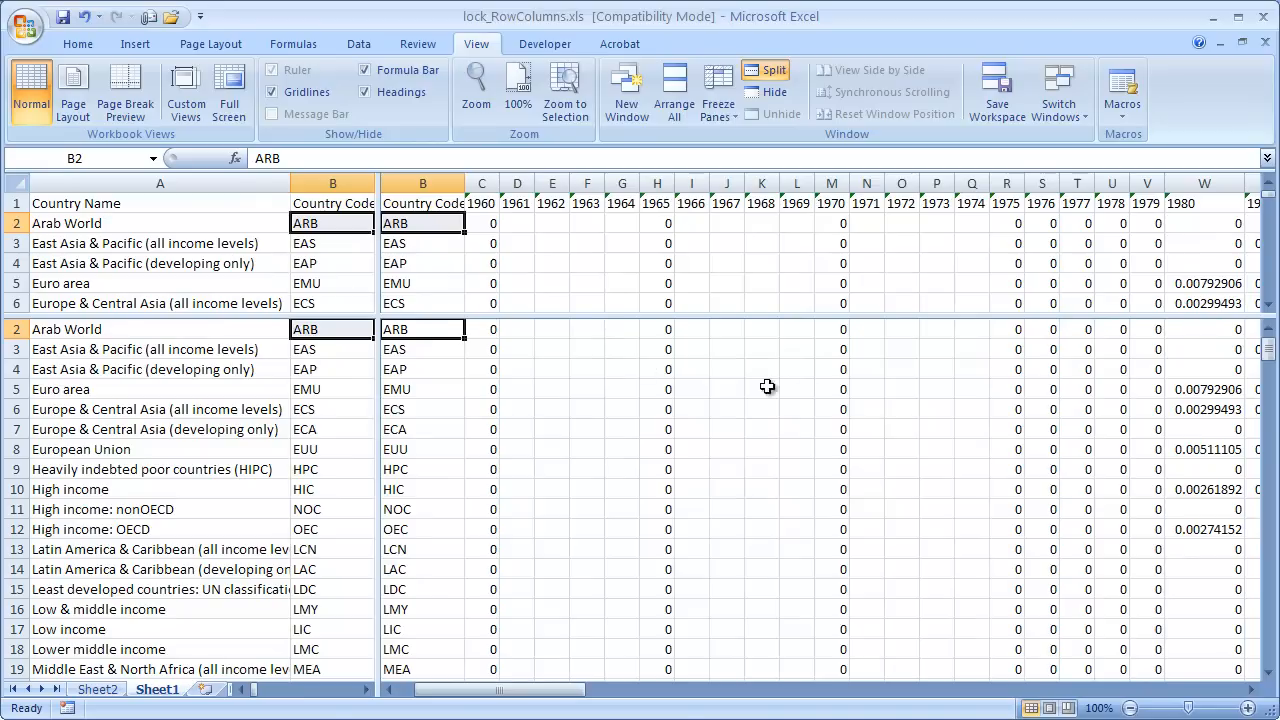
mouse_move(496, 360)
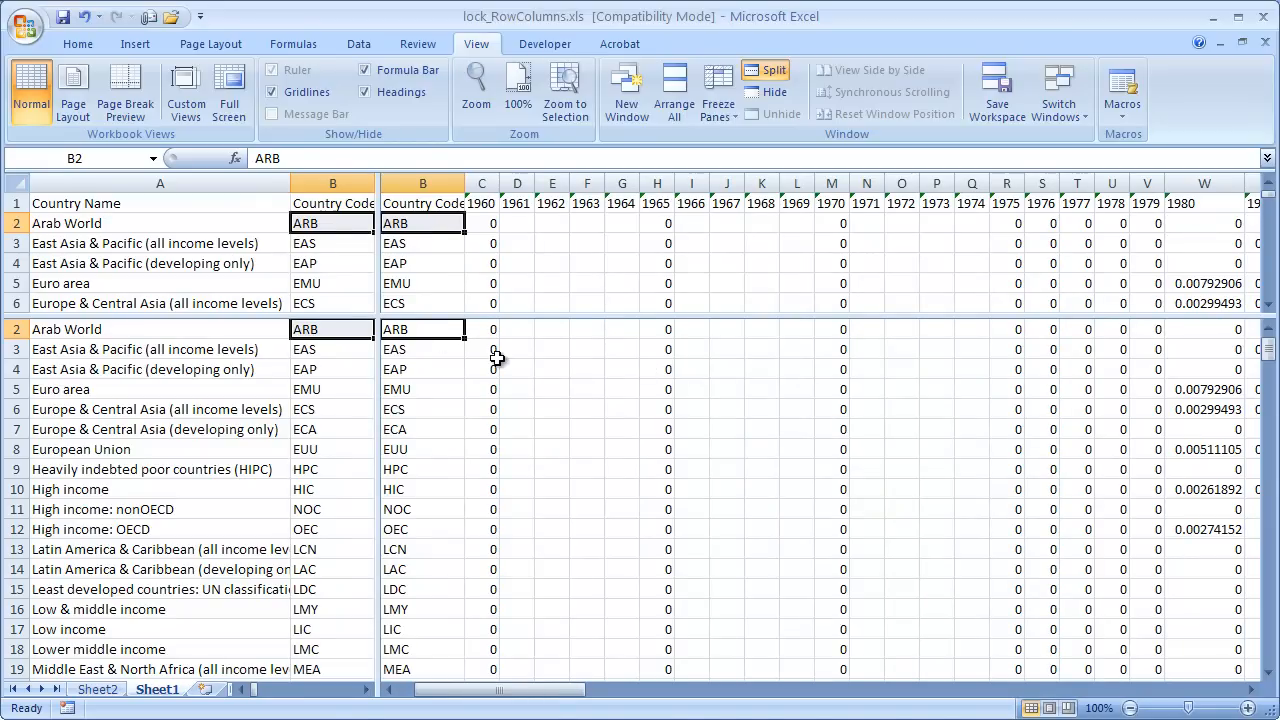
mouse_move(1158, 336)
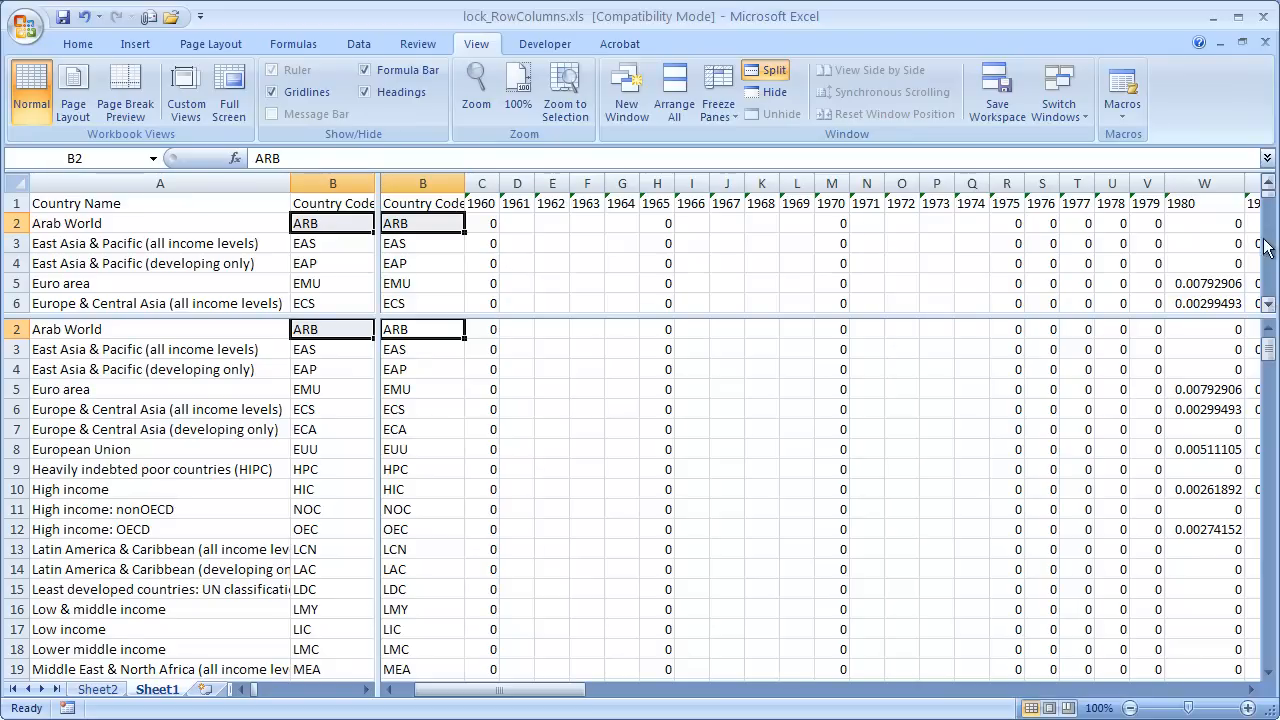
mouse_move(624, 496)
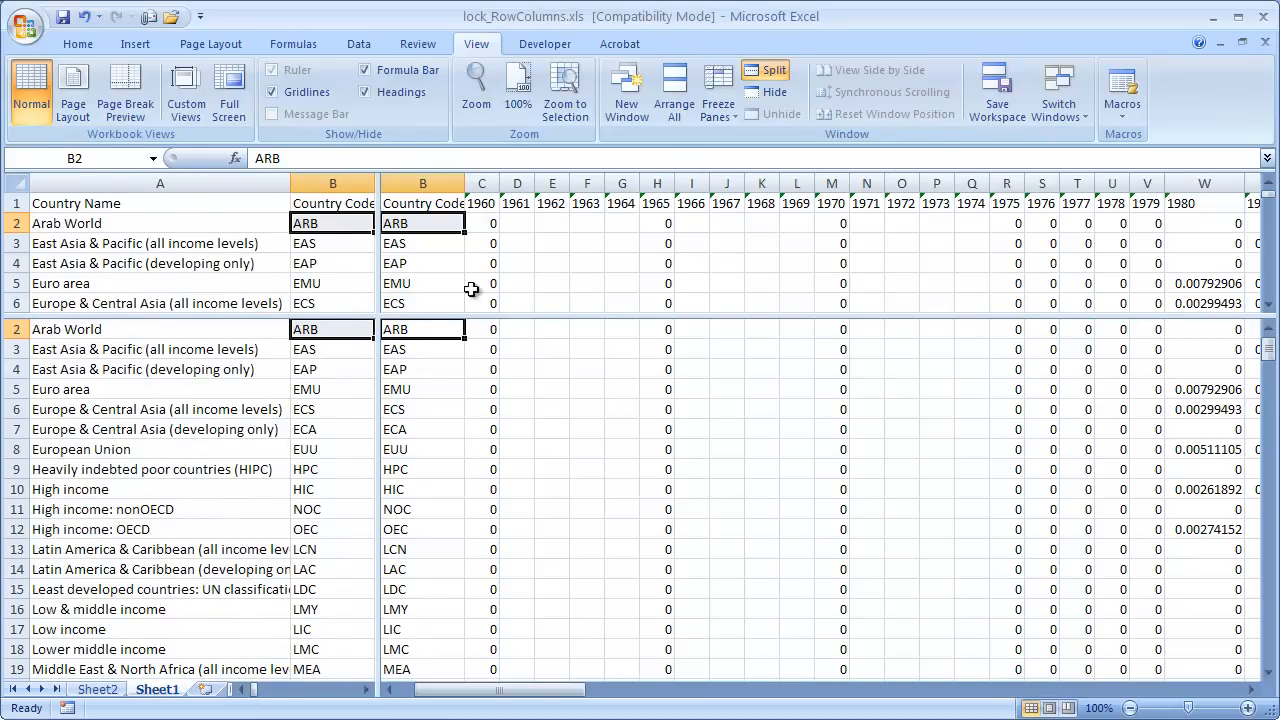
mouse_move(764, 70)
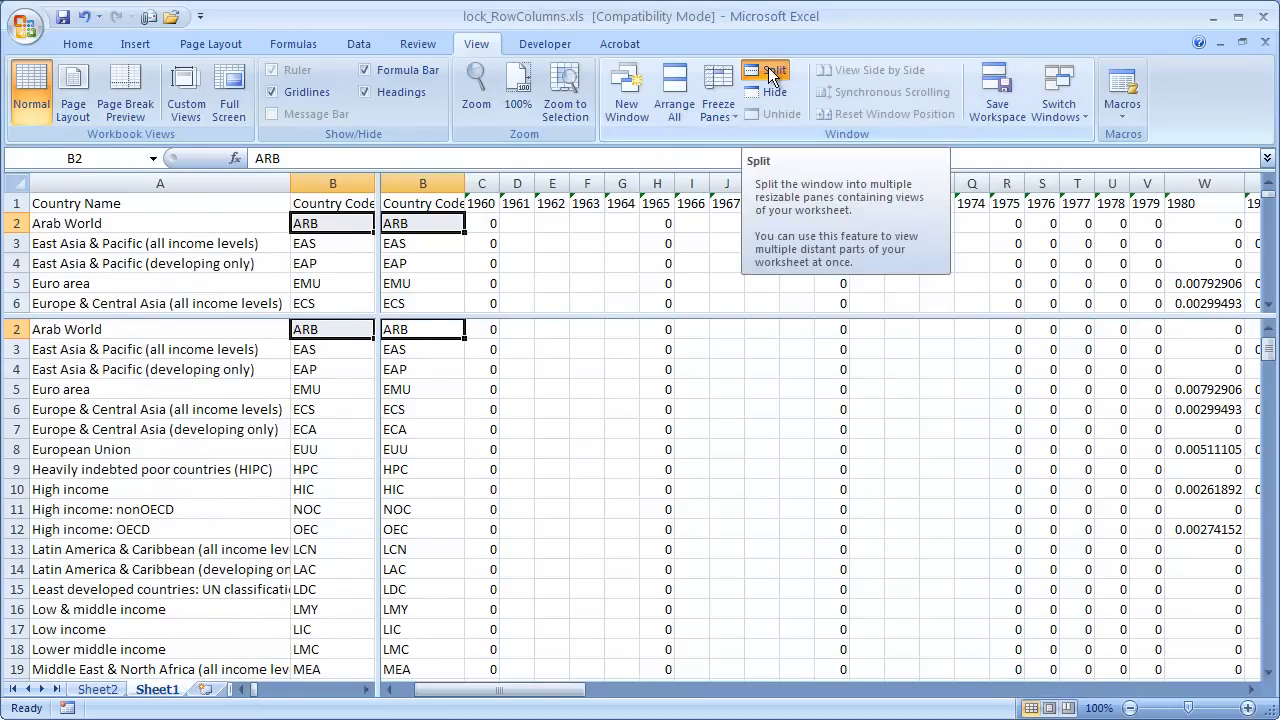
Step: Toggle the four-pane split off and back on before removing the split bars
left_click(768, 78)
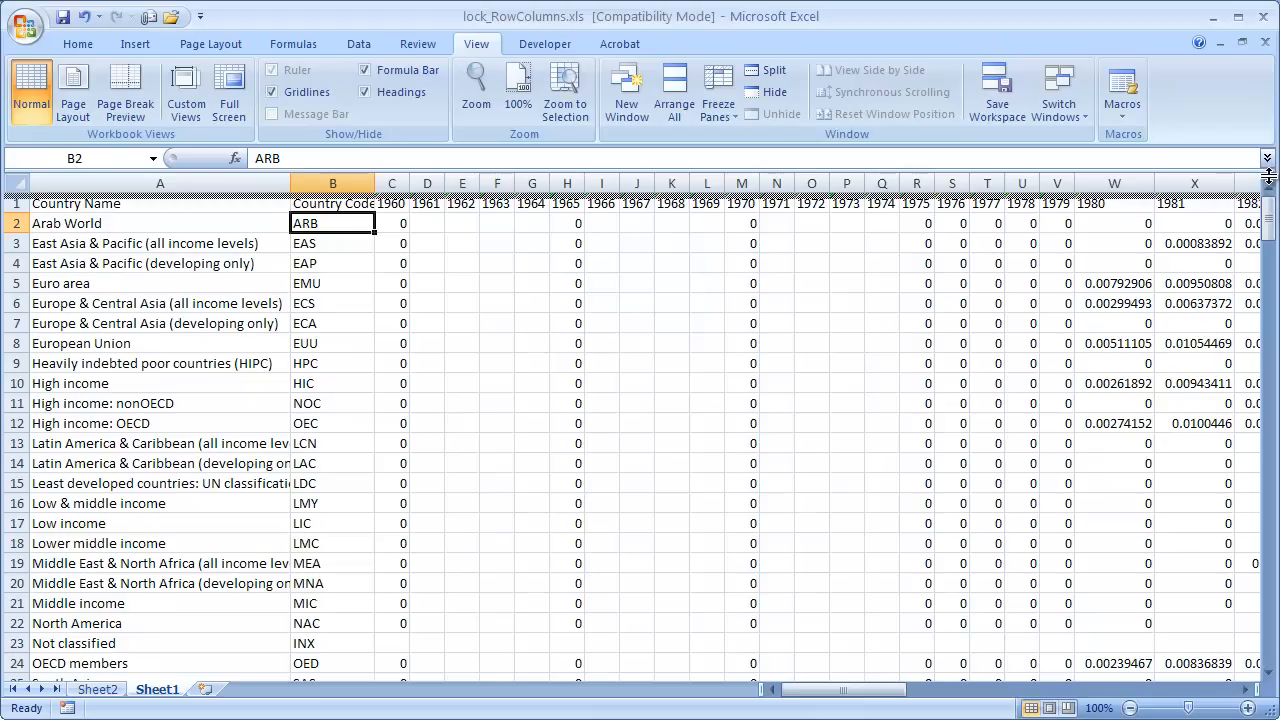
left_click(764, 70)
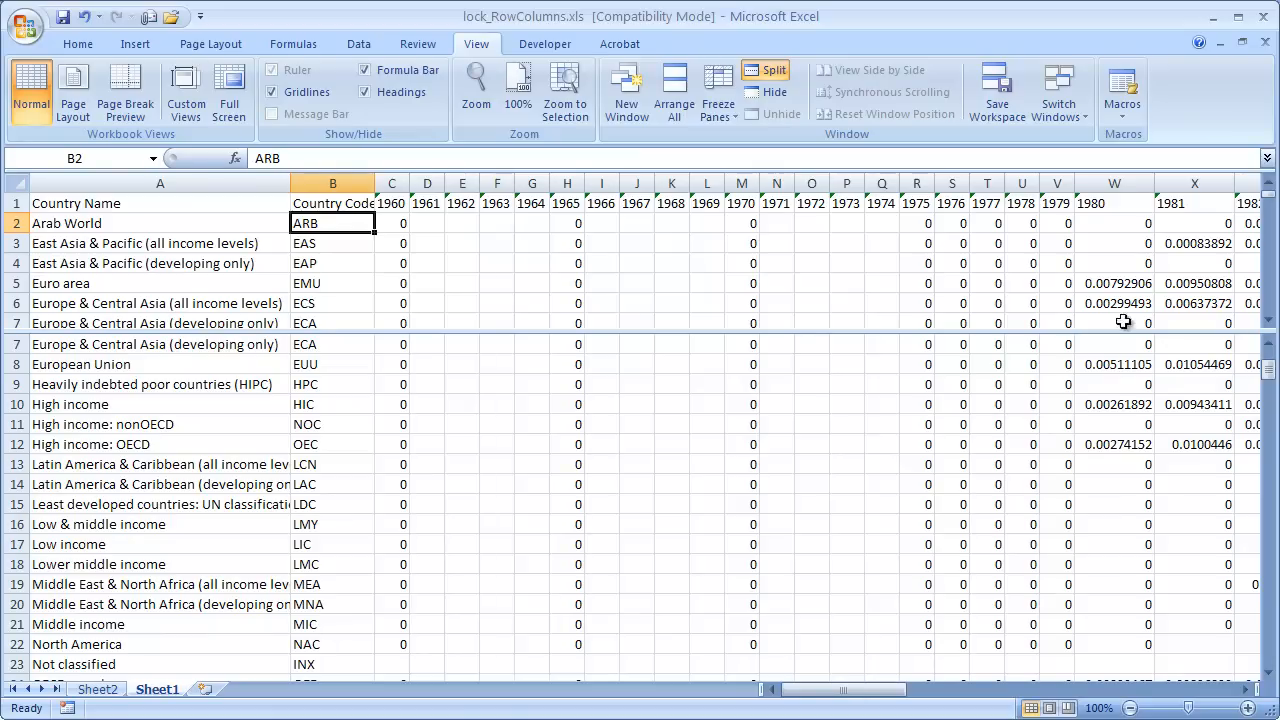
mouse_move(976, 540)
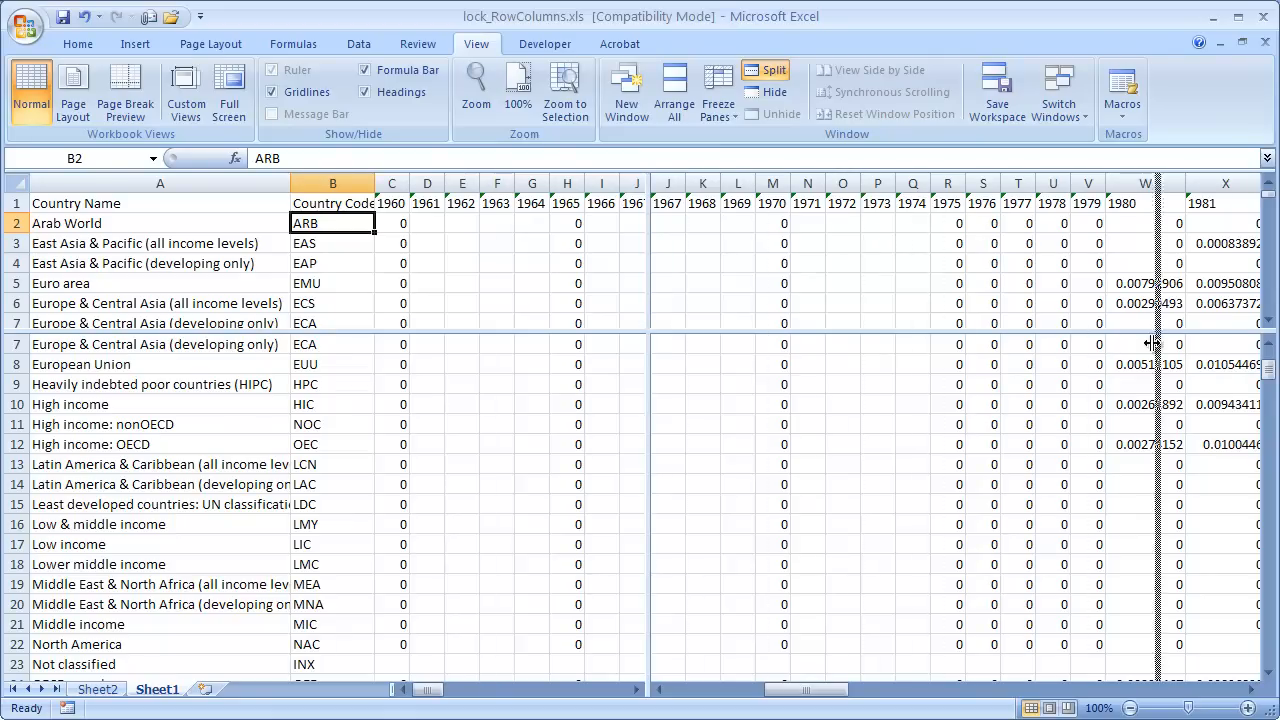
mouse_move(648, 264)
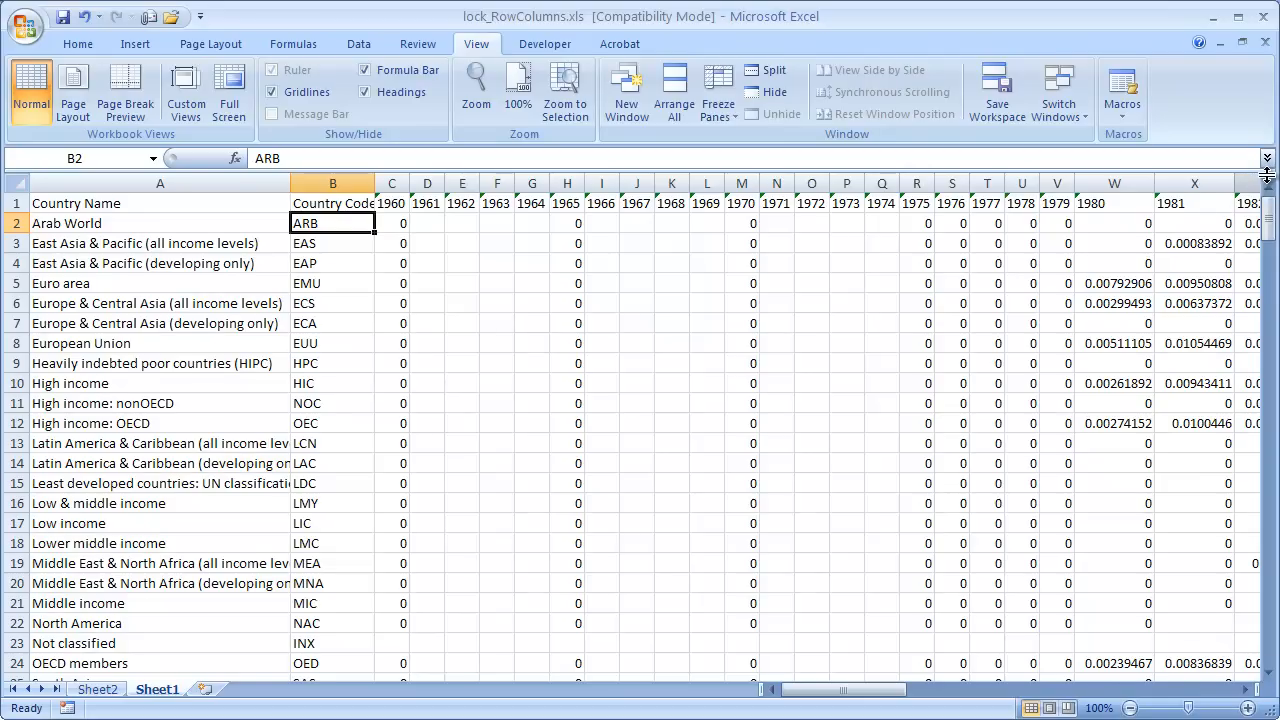
left_click(764, 70)
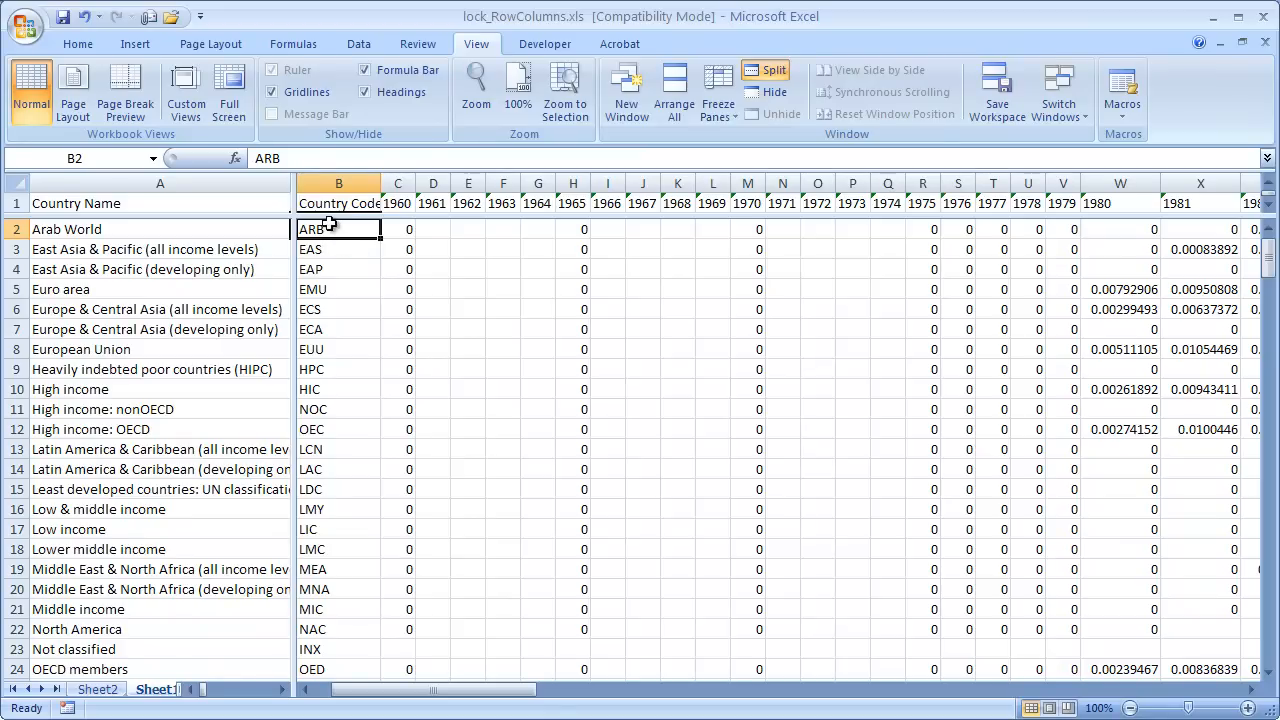
mouse_move(292, 252)
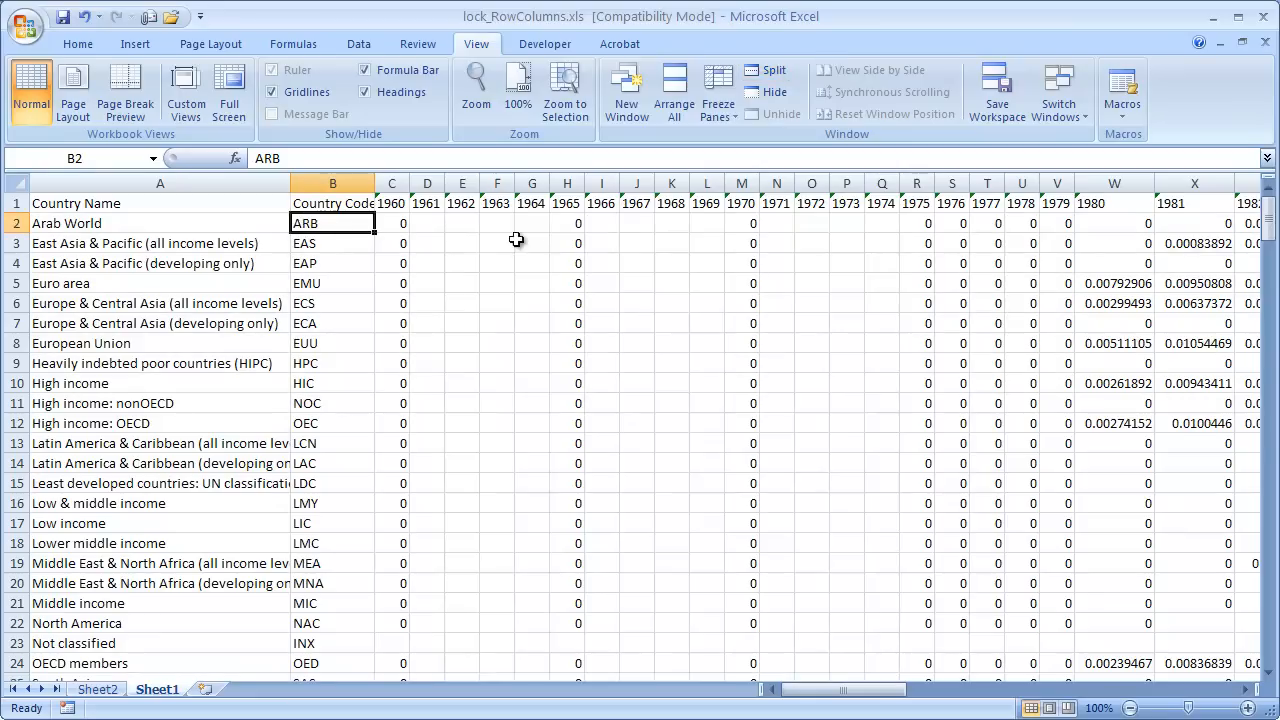
mouse_move(724, 520)
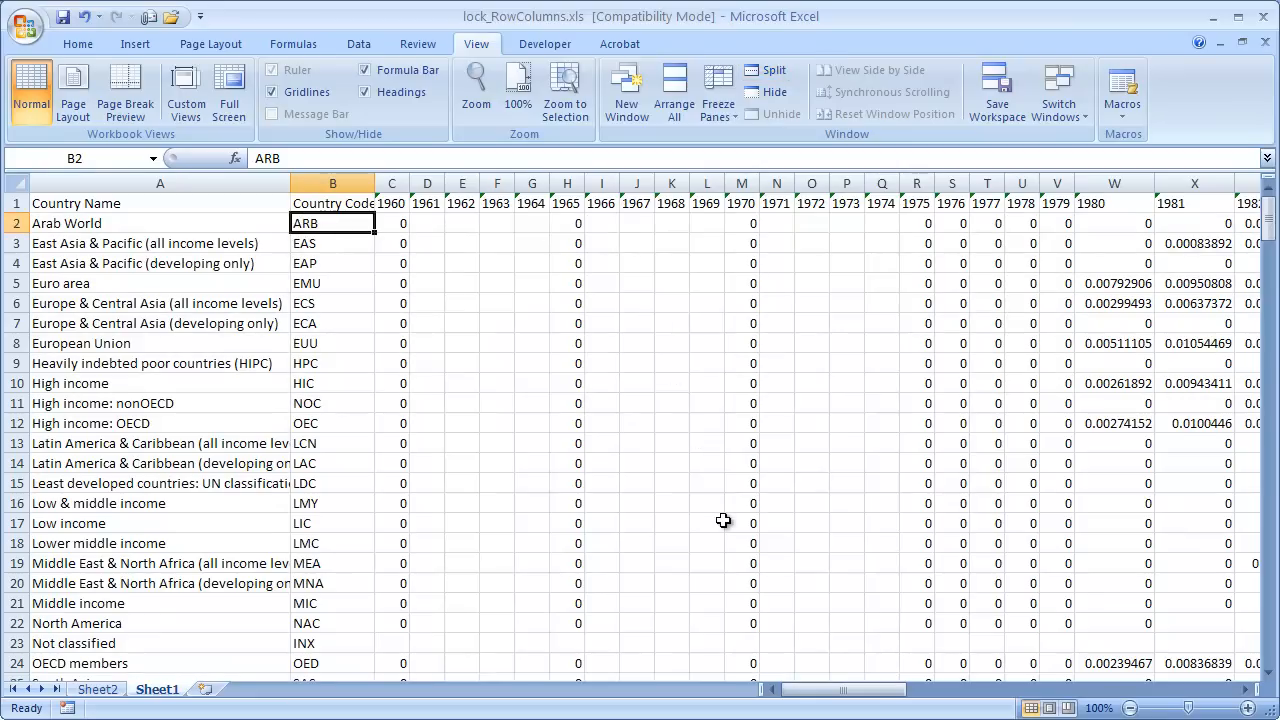
mouse_move(226, 276)
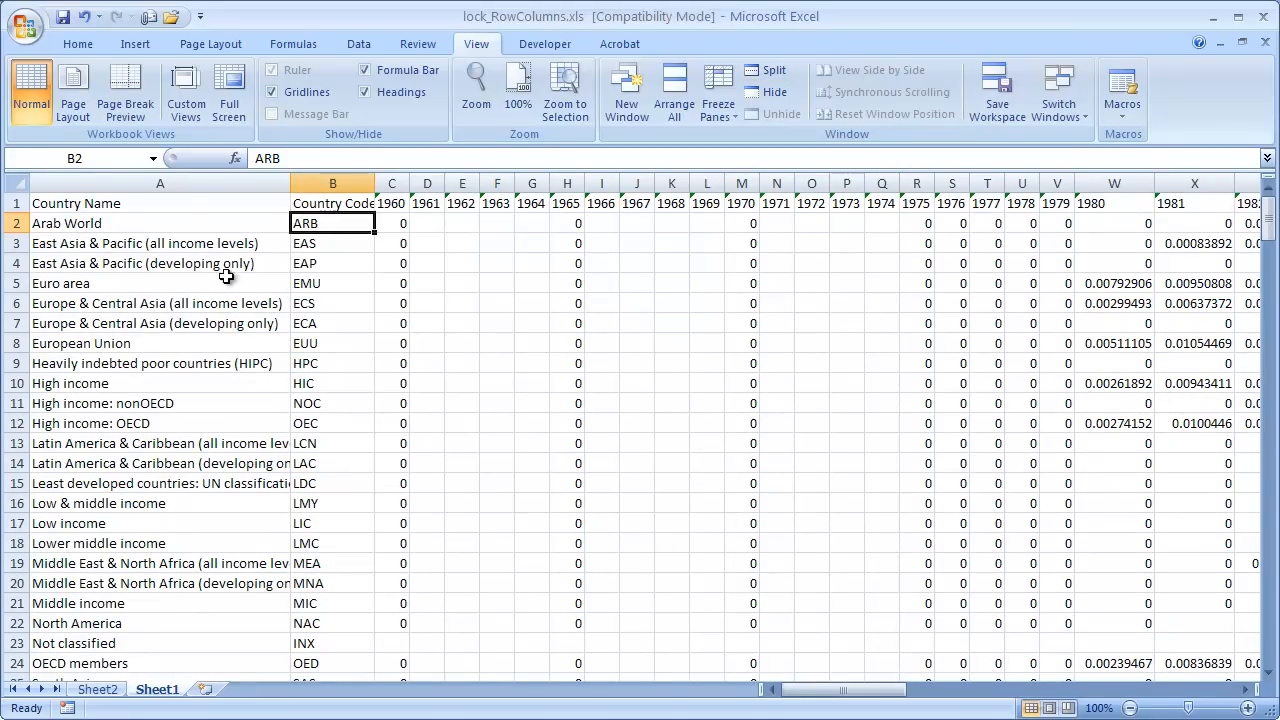
mouse_move(186, 400)
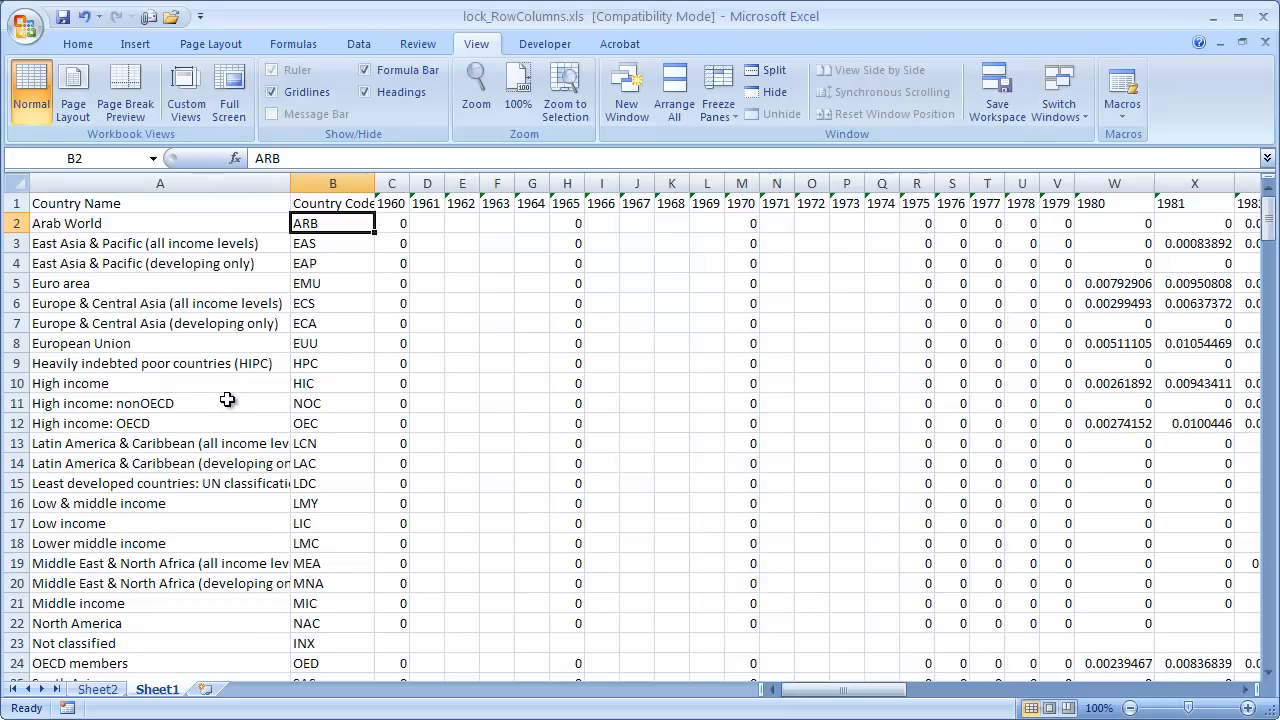
mouse_move(384, 318)
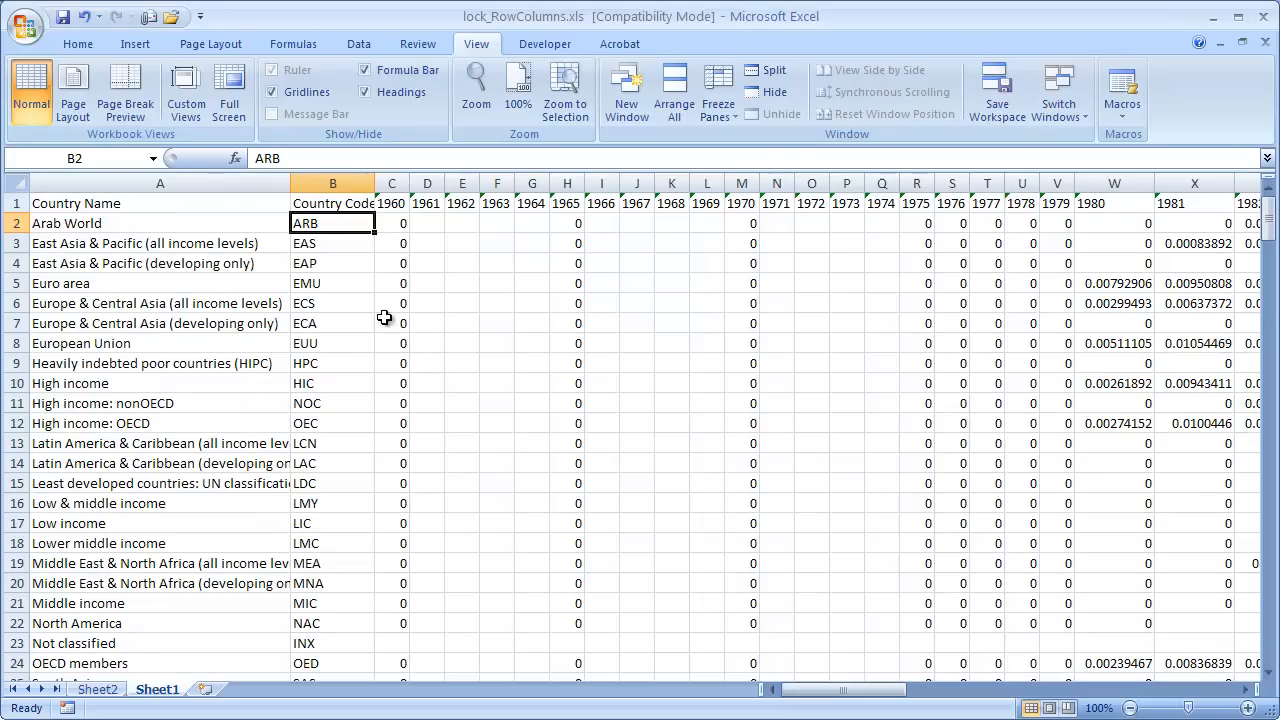
mouse_move(408, 332)
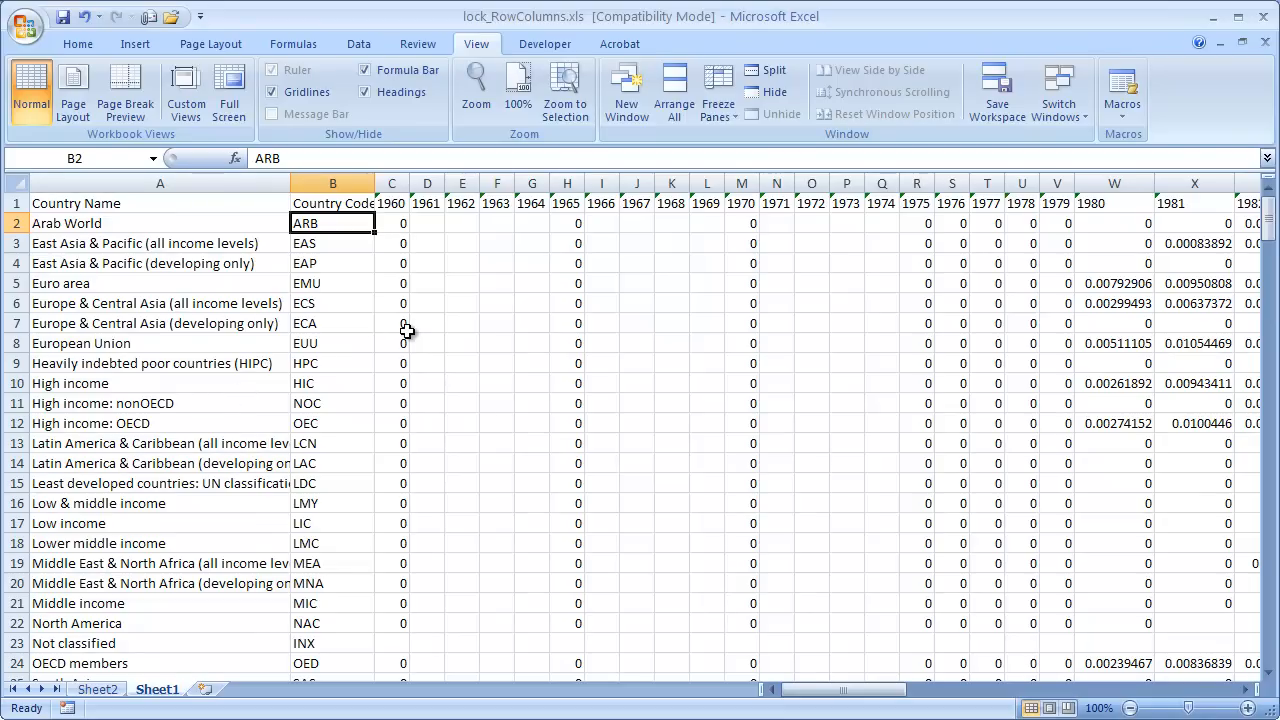